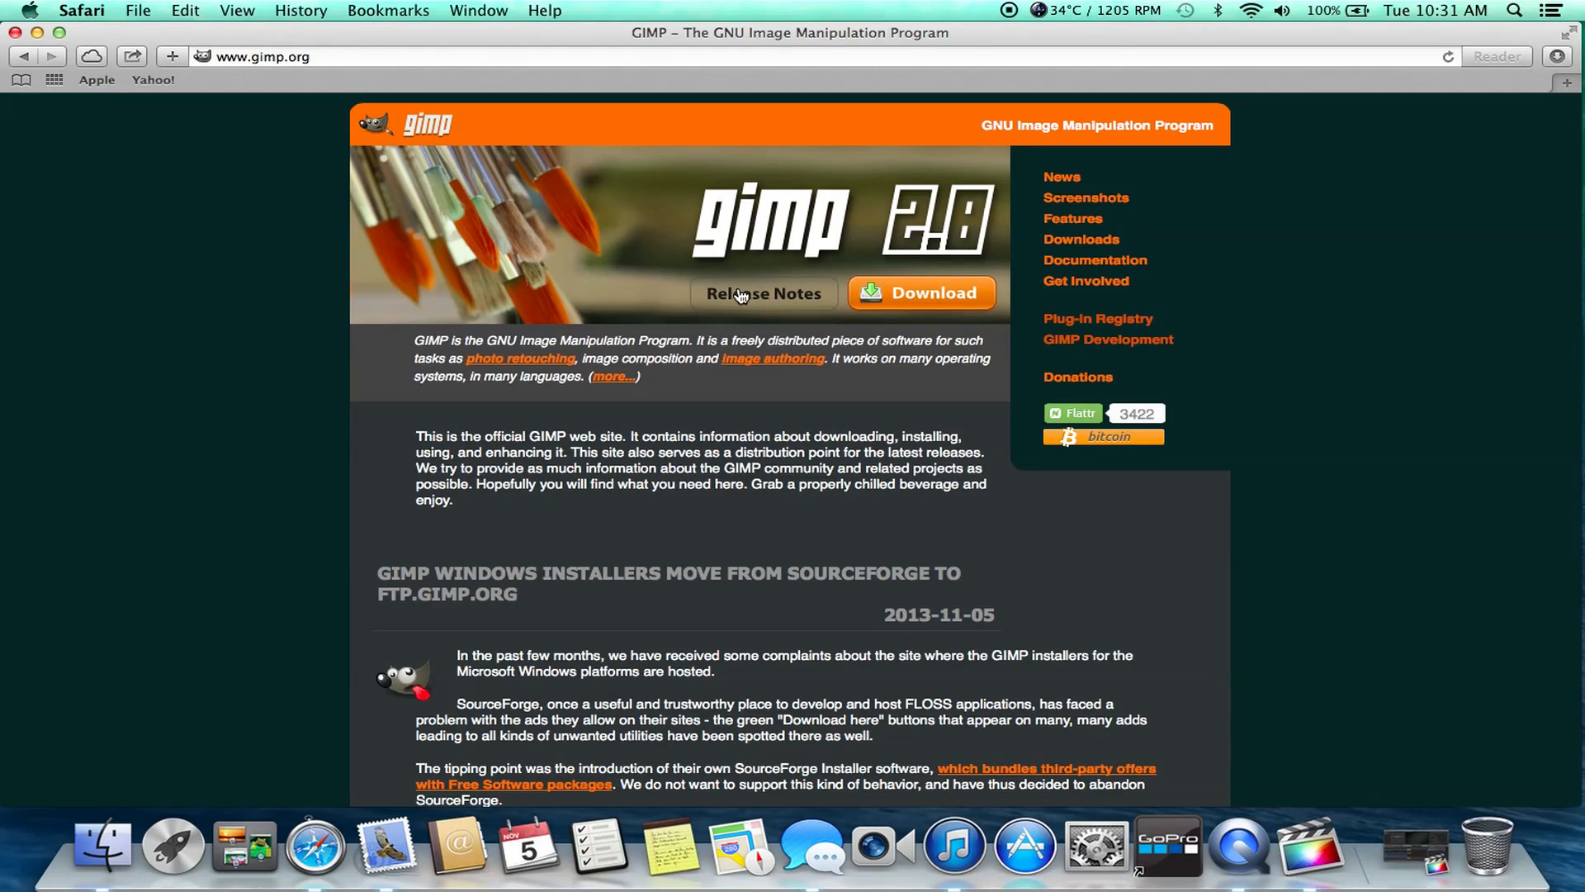
mouse_move(930, 296)
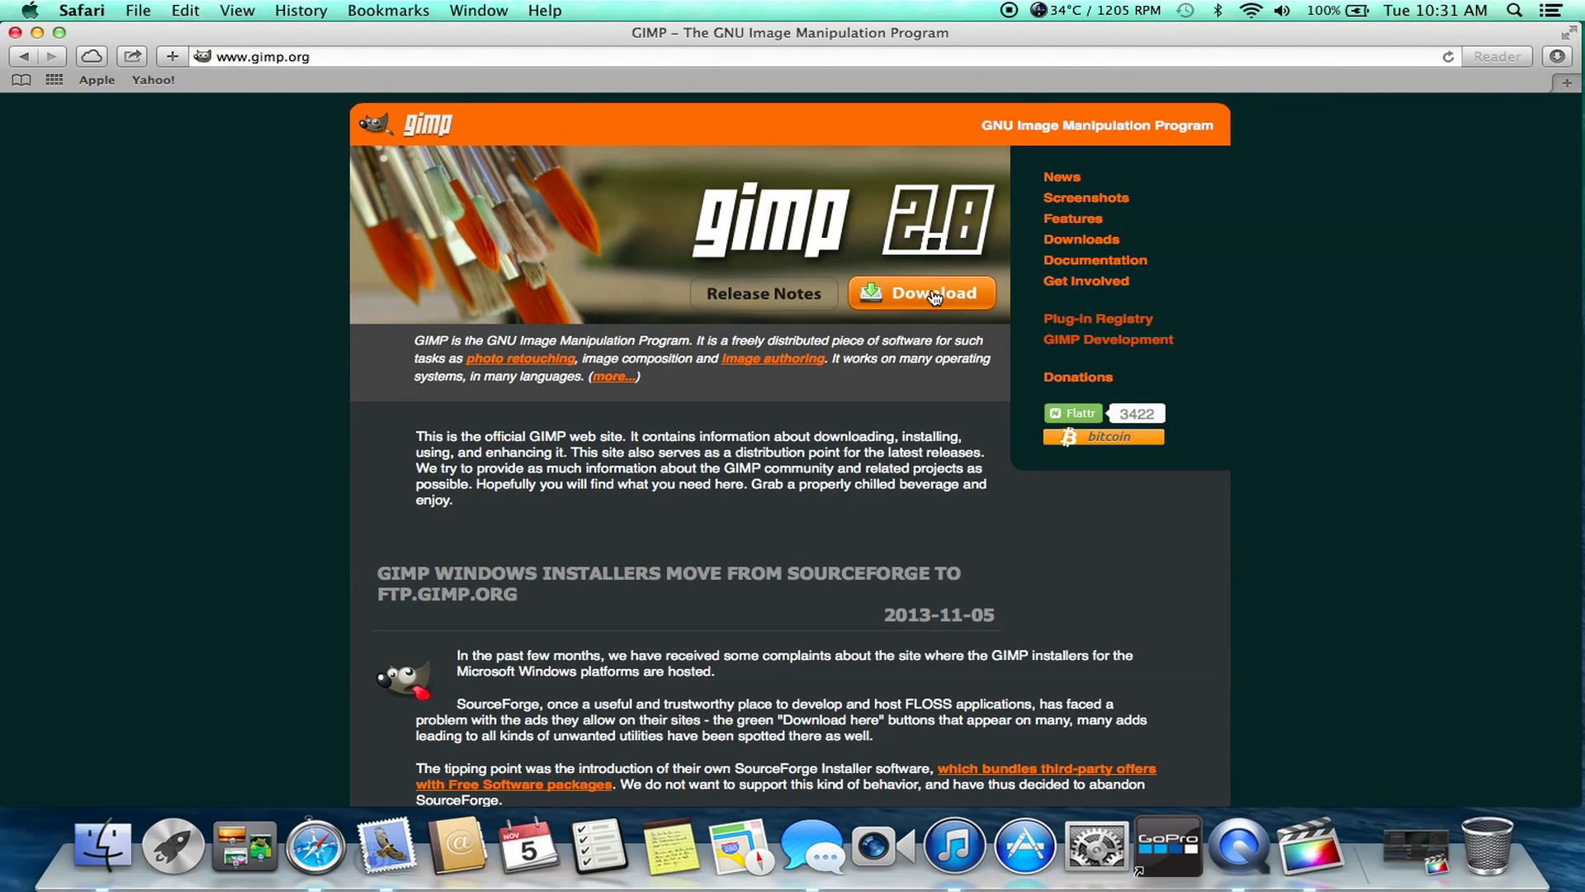
mouse_move(536, 338)
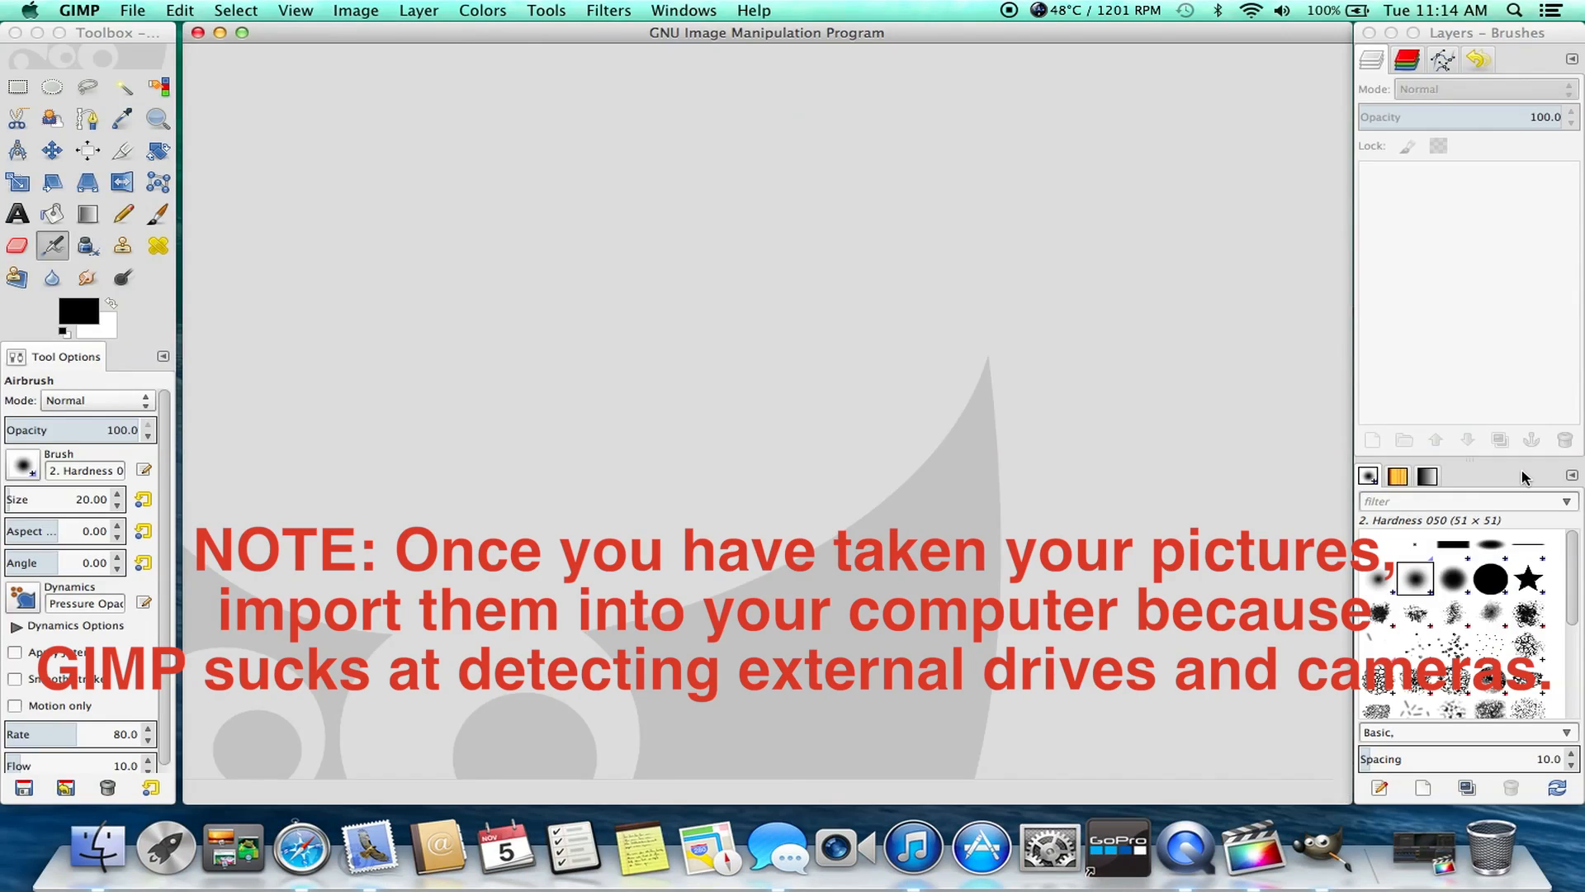
mouse_move(114, 6)
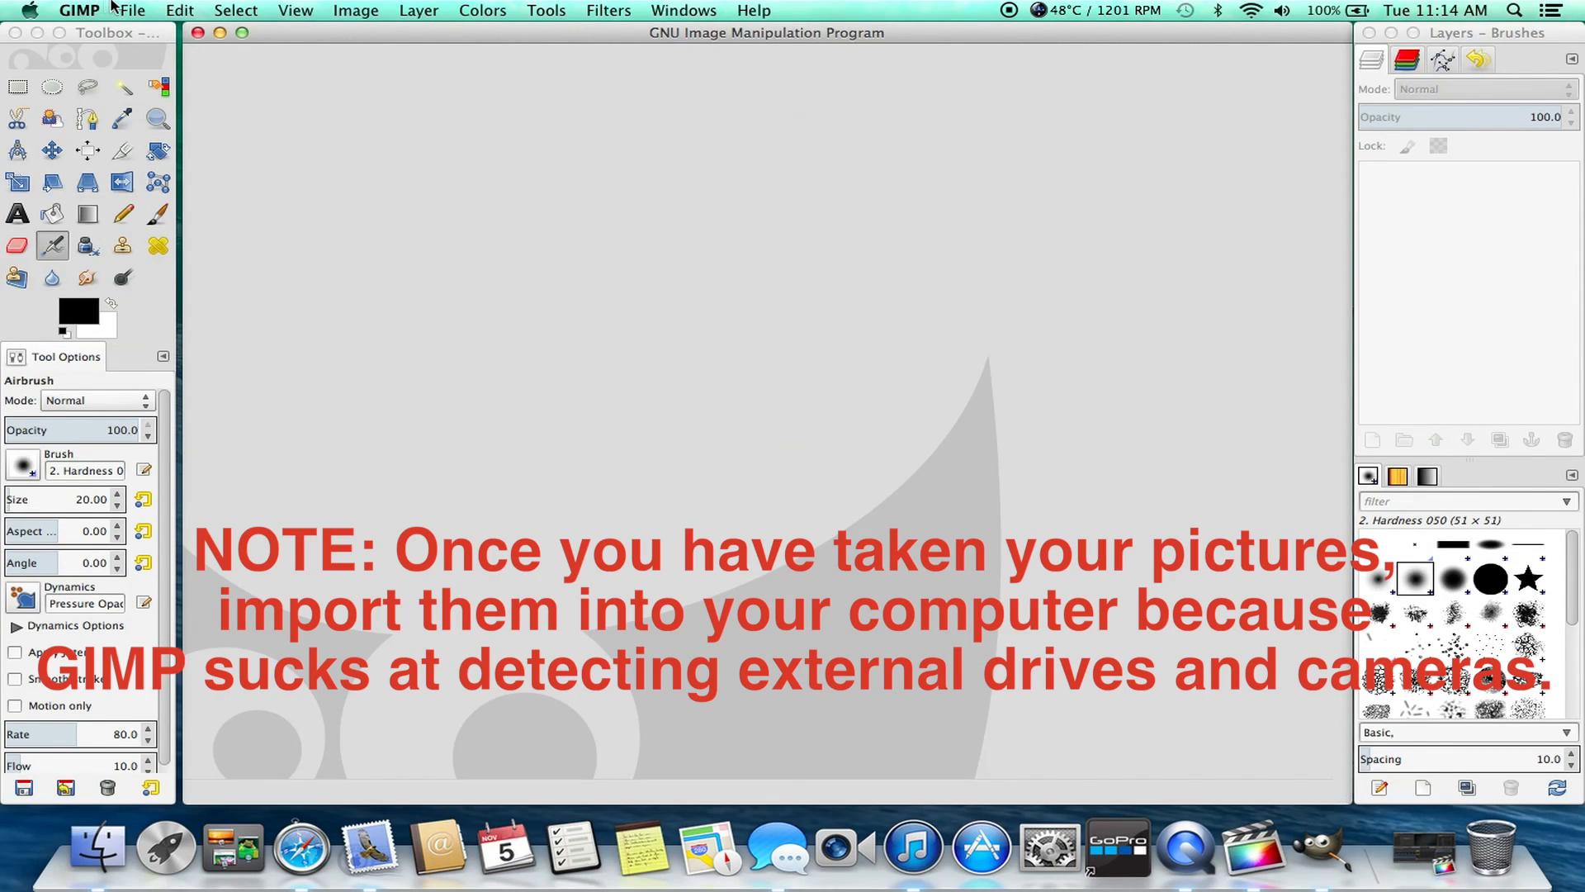
- Open the photo G0022541.JPG from the Stromotion Test folder
left_click(131, 10)
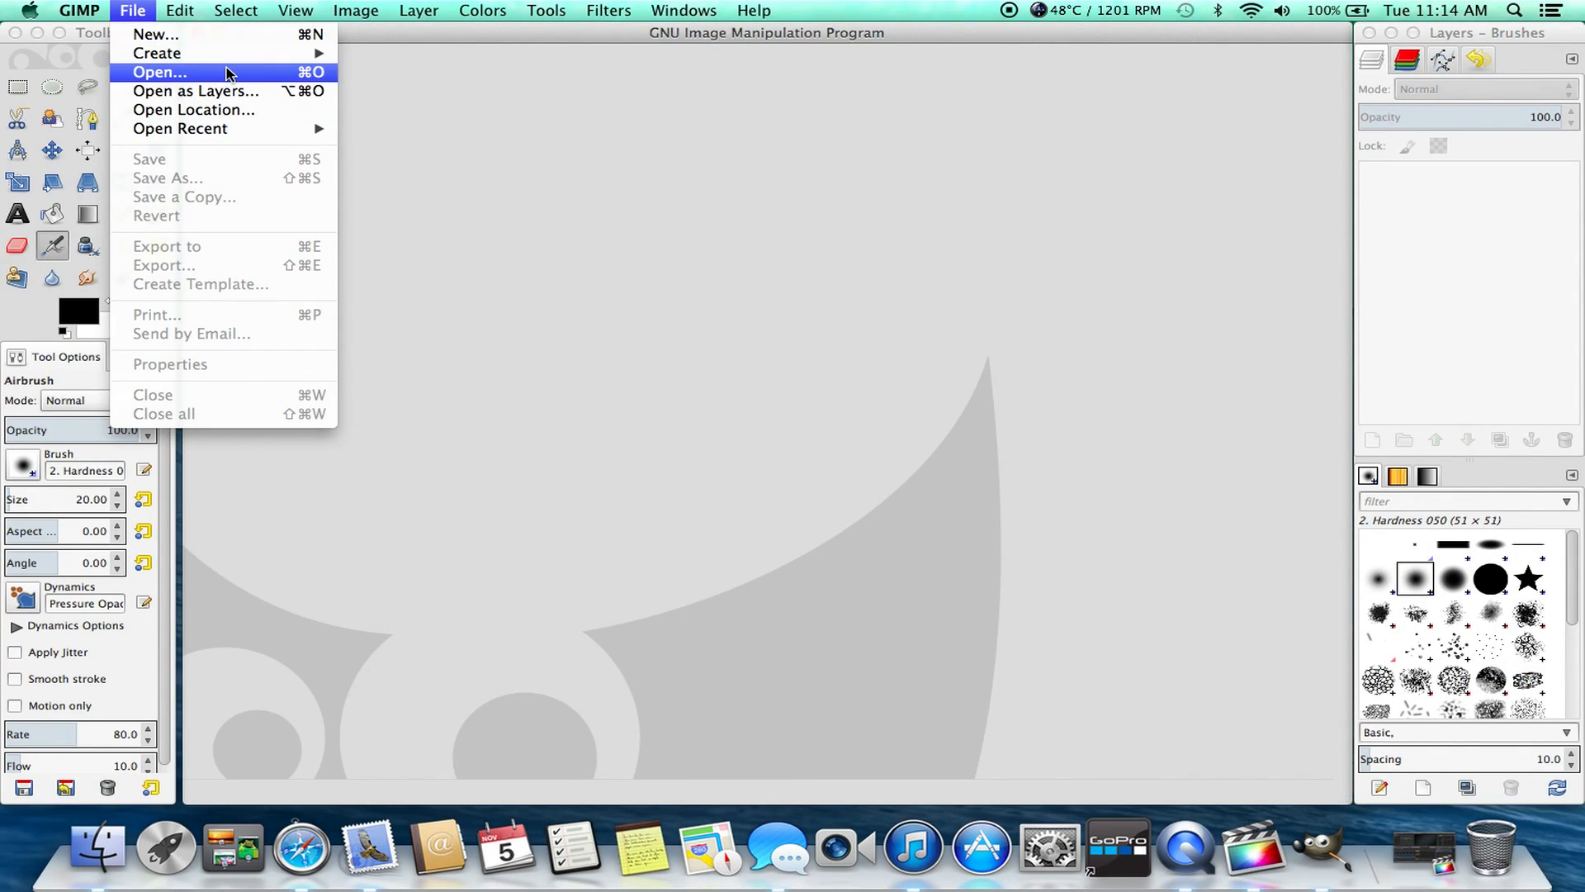
left_click(159, 72)
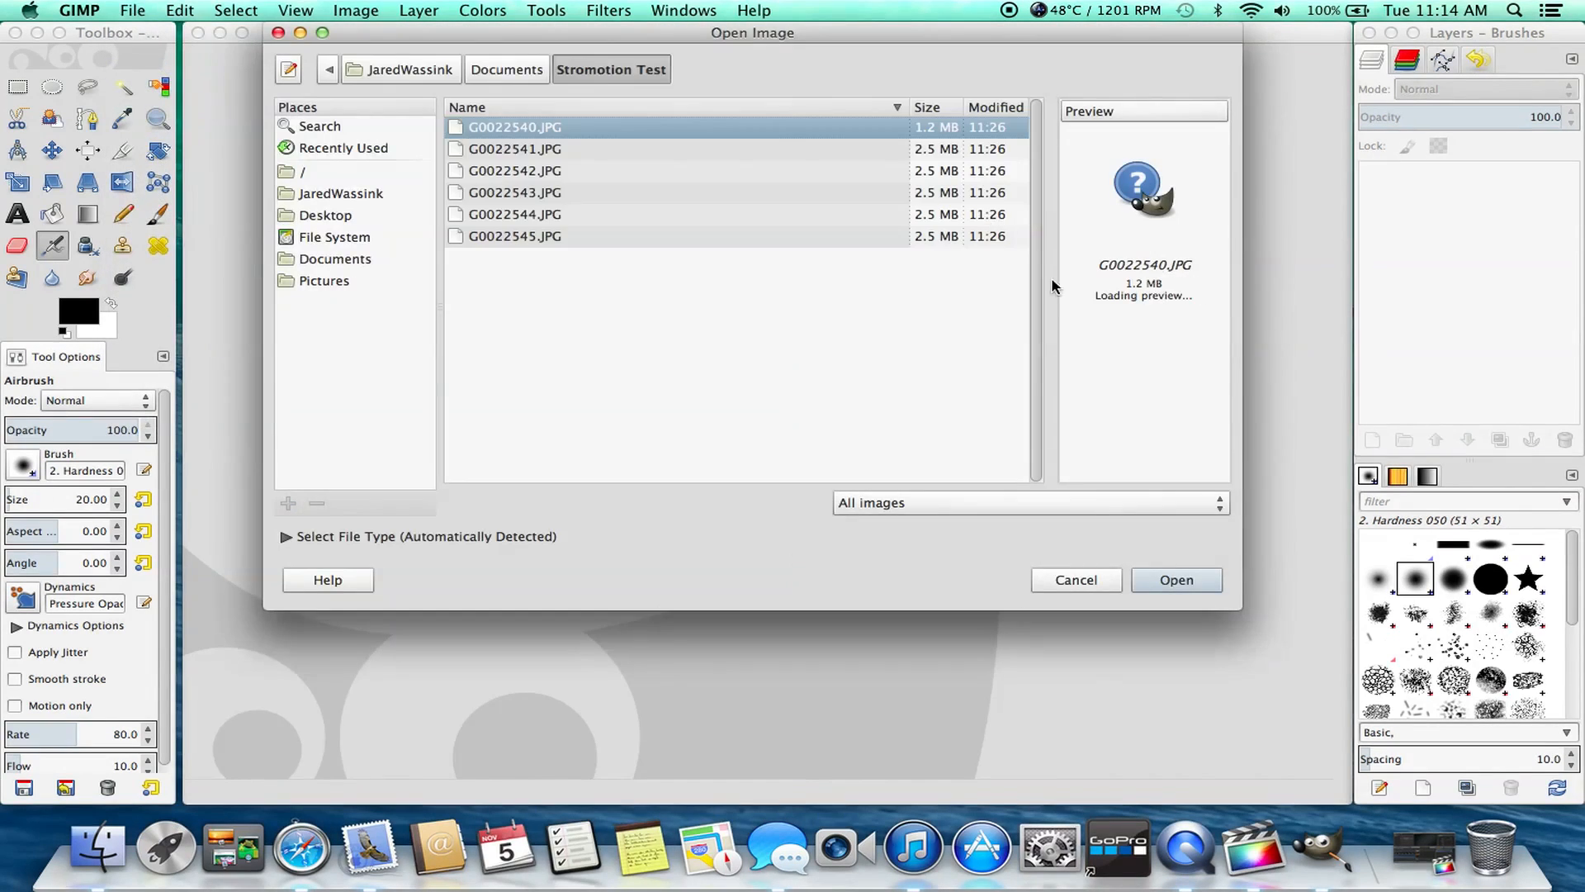
left_click(514, 149)
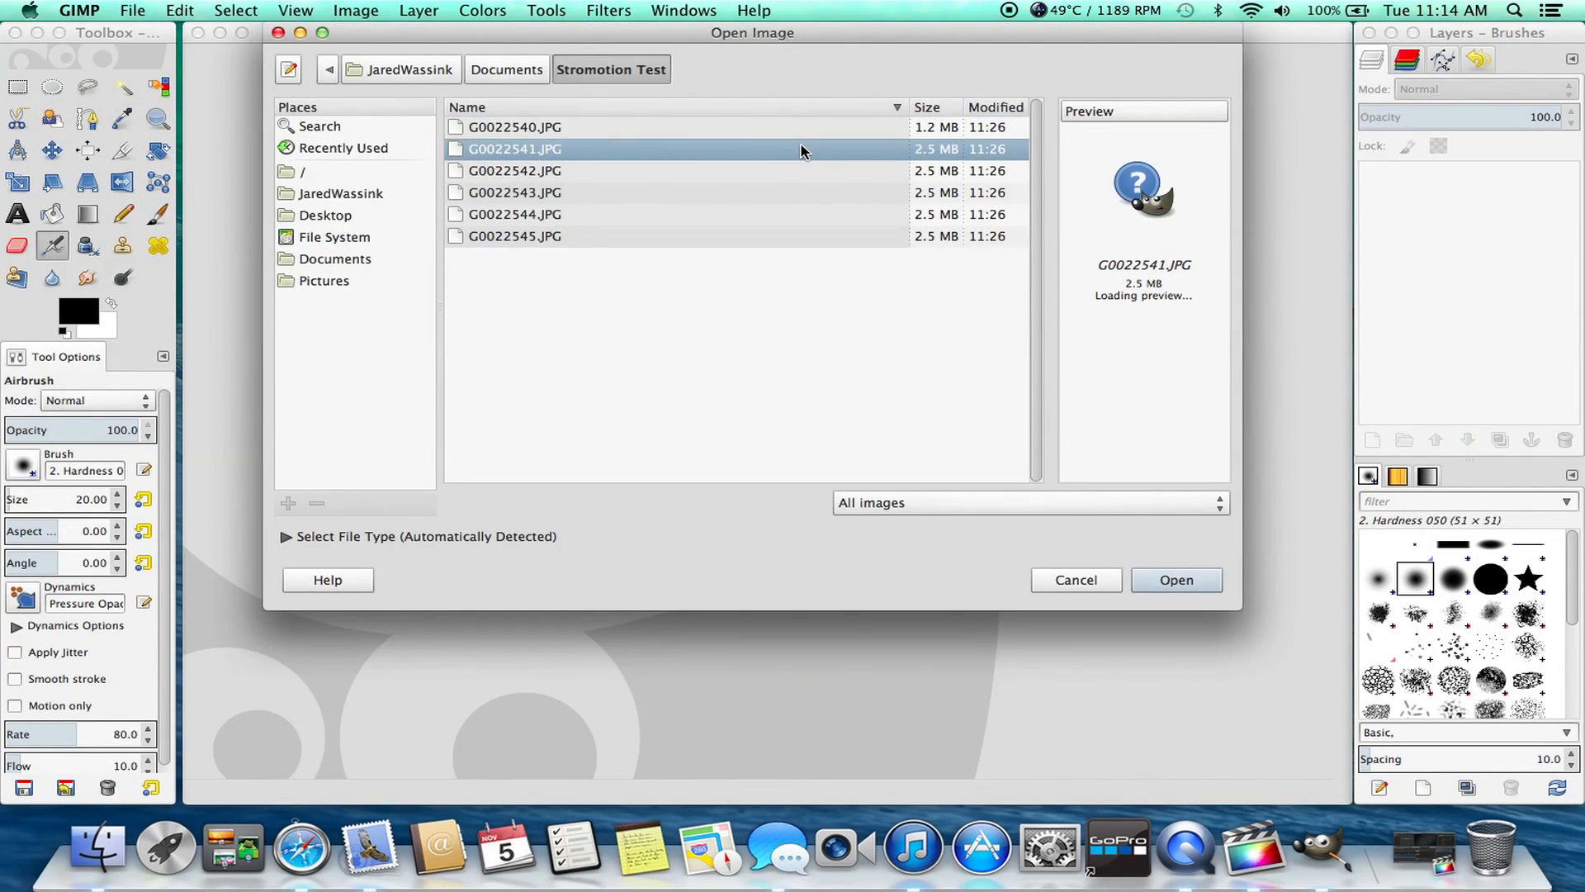
left_click(1176, 579)
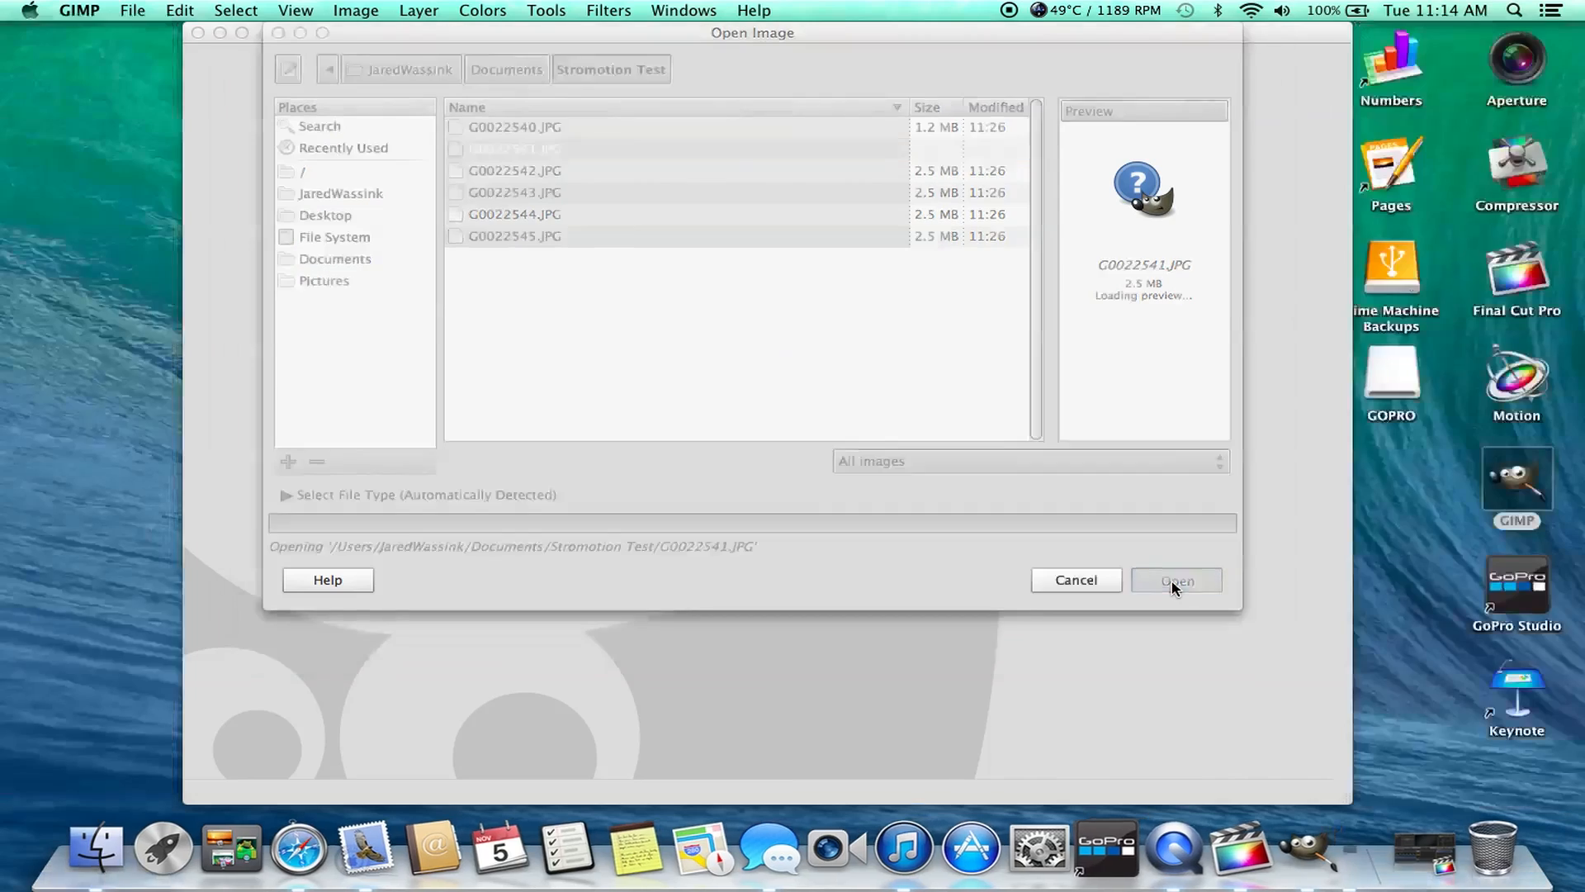
left_click(1176, 580)
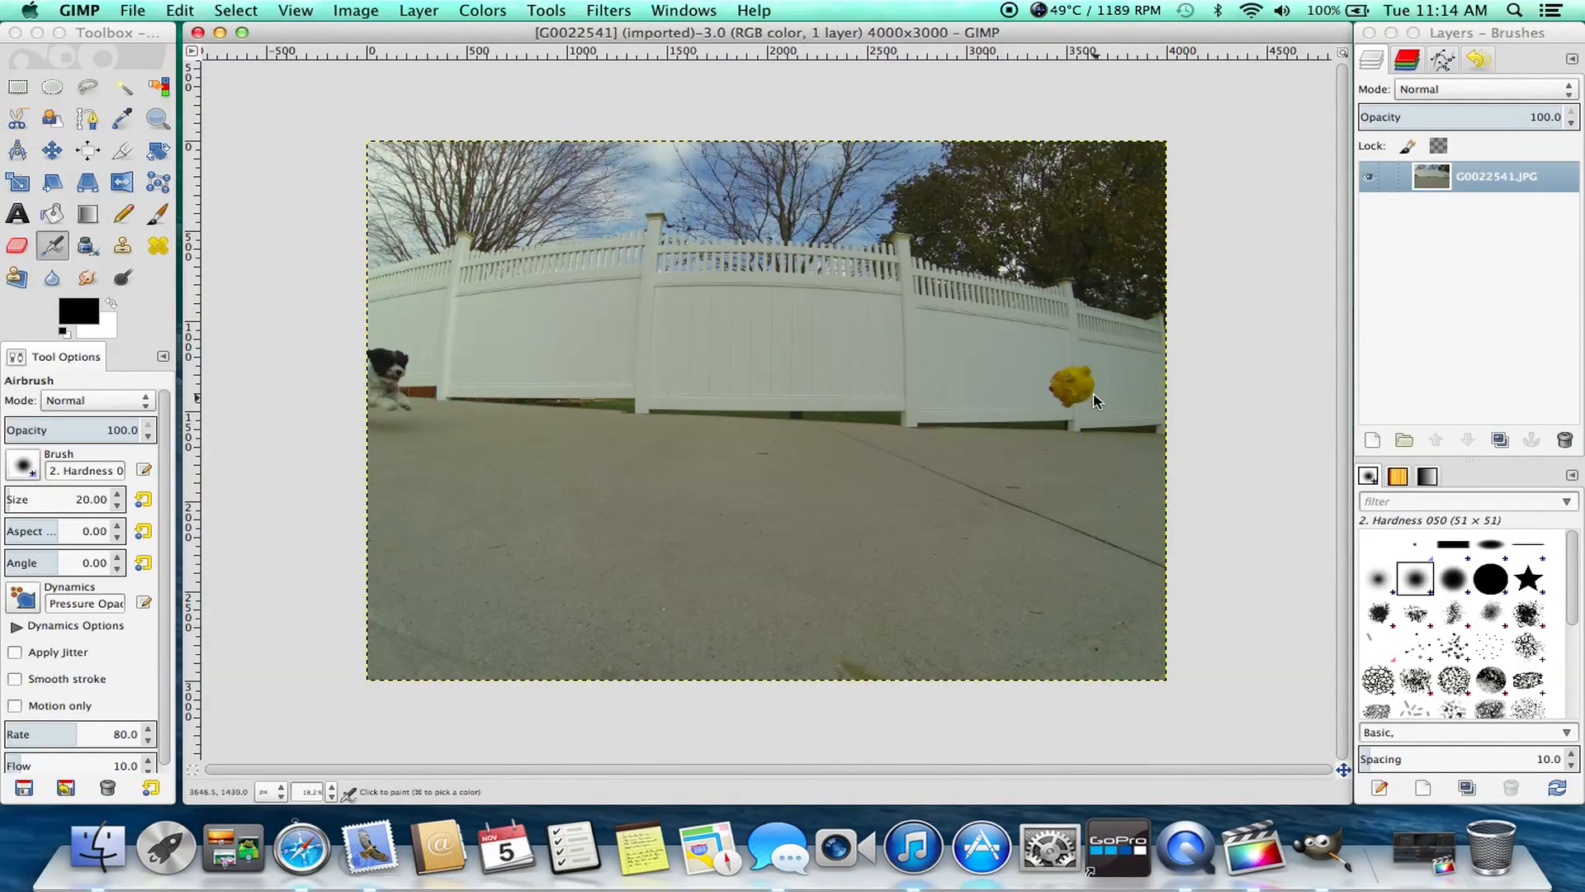
mouse_move(393, 132)
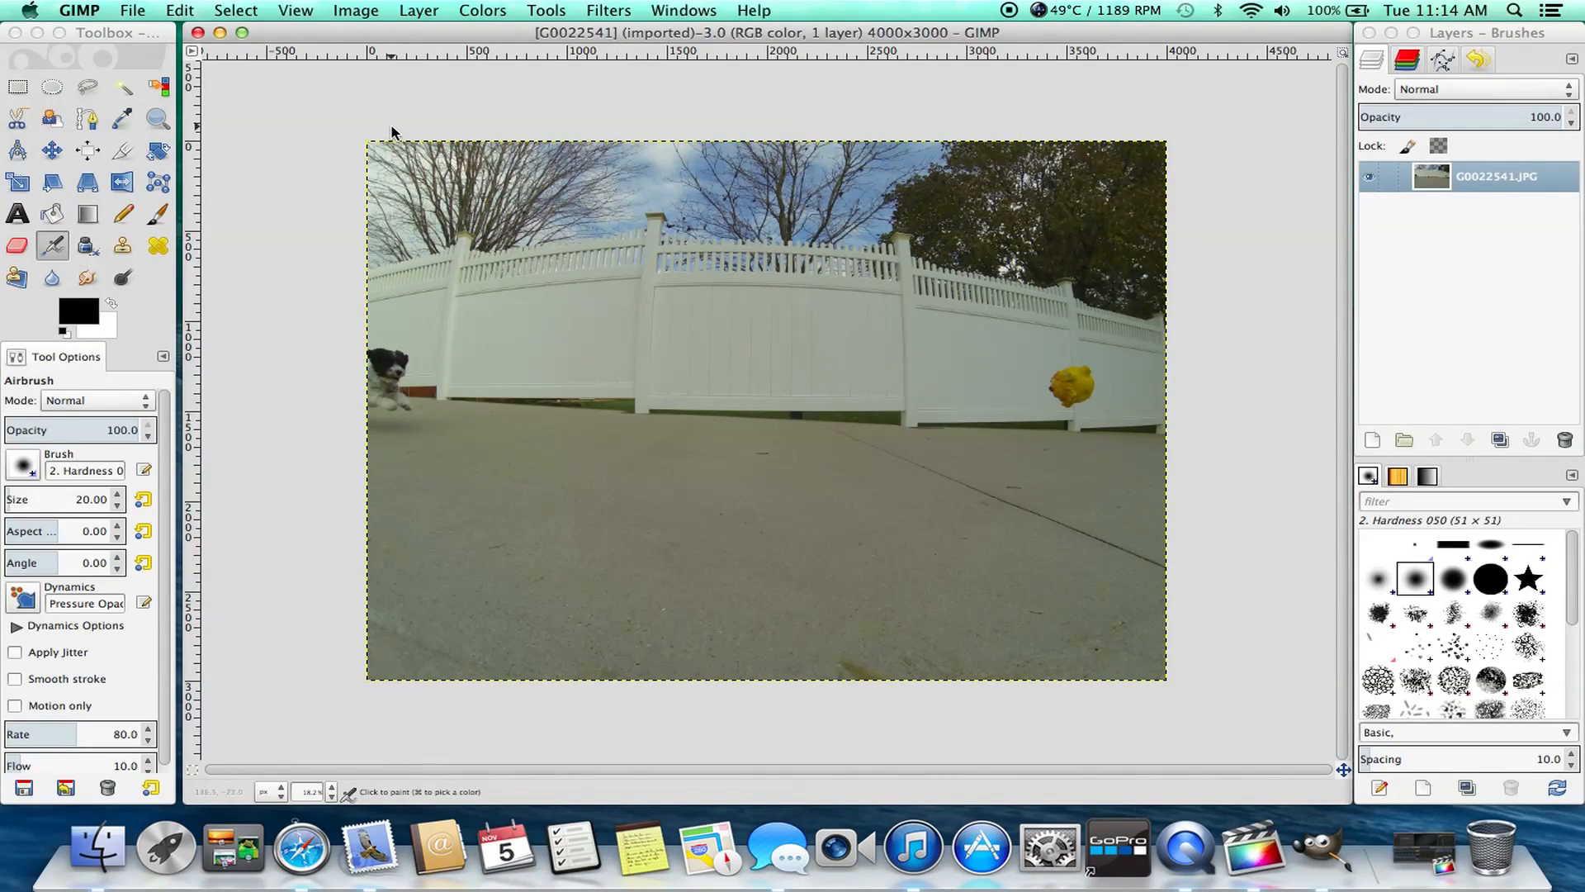
- Open G0022542.JPG through G0022545.JPG as layers above the first photo
left_click(133, 10)
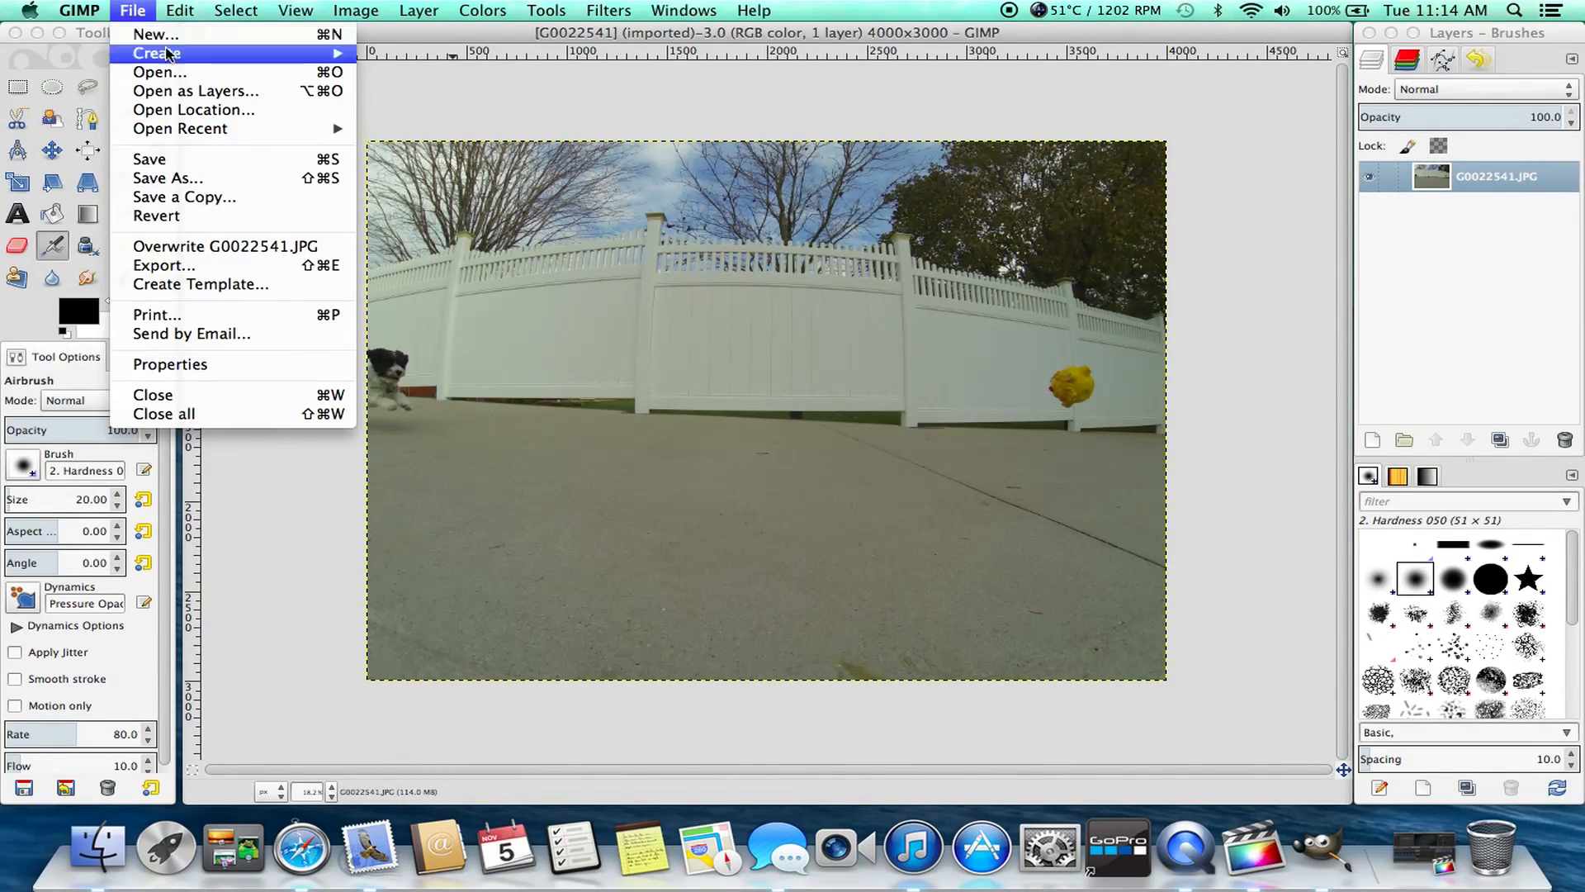
left_click(159, 72)
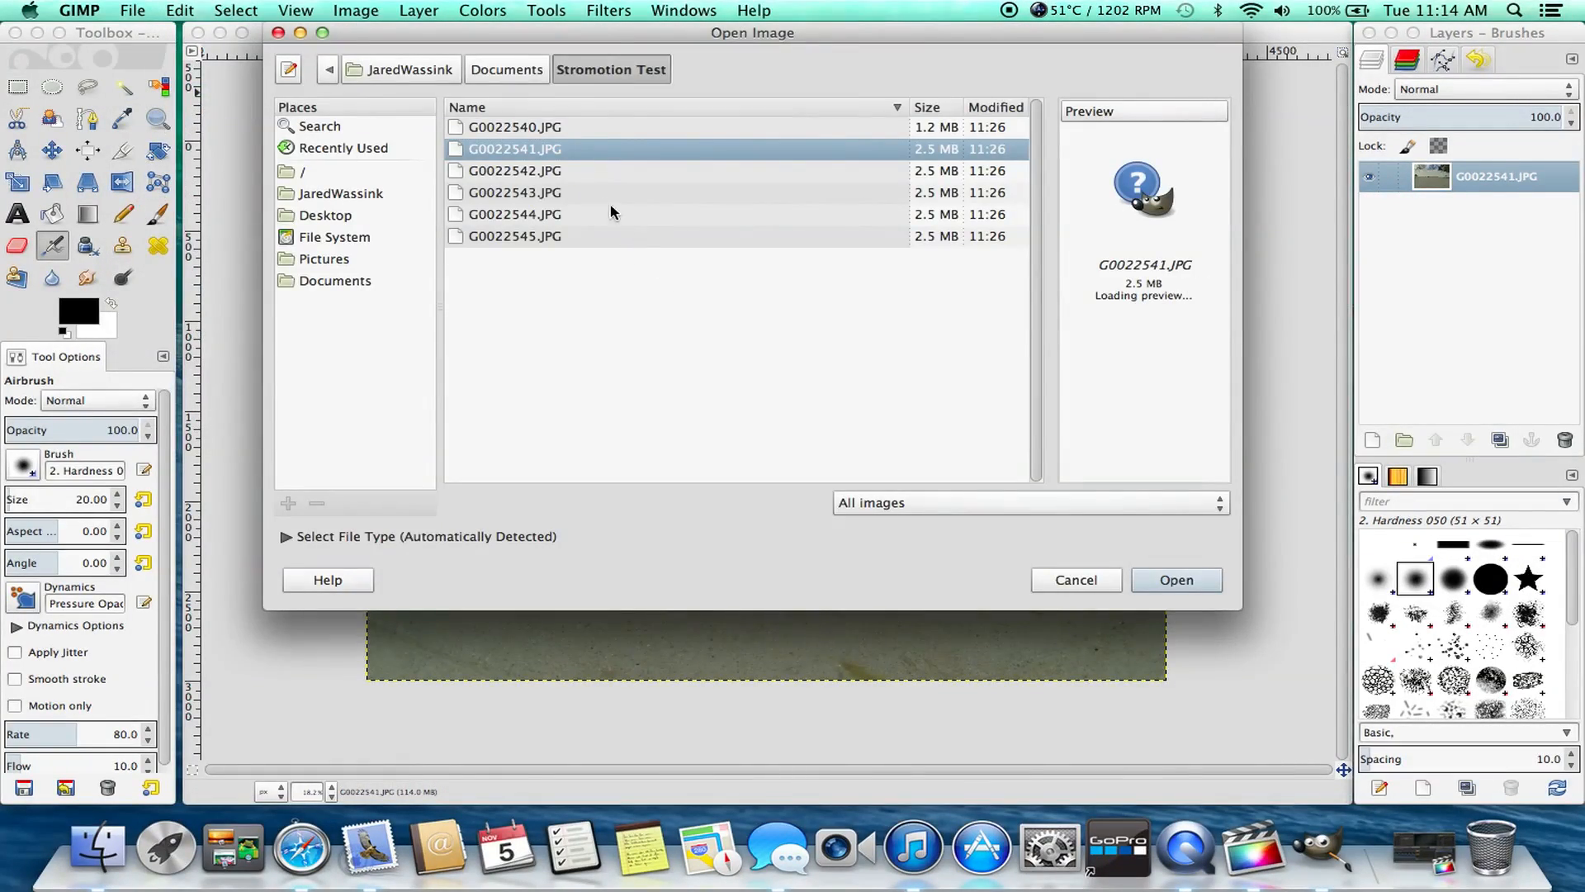
left_click(514, 170)
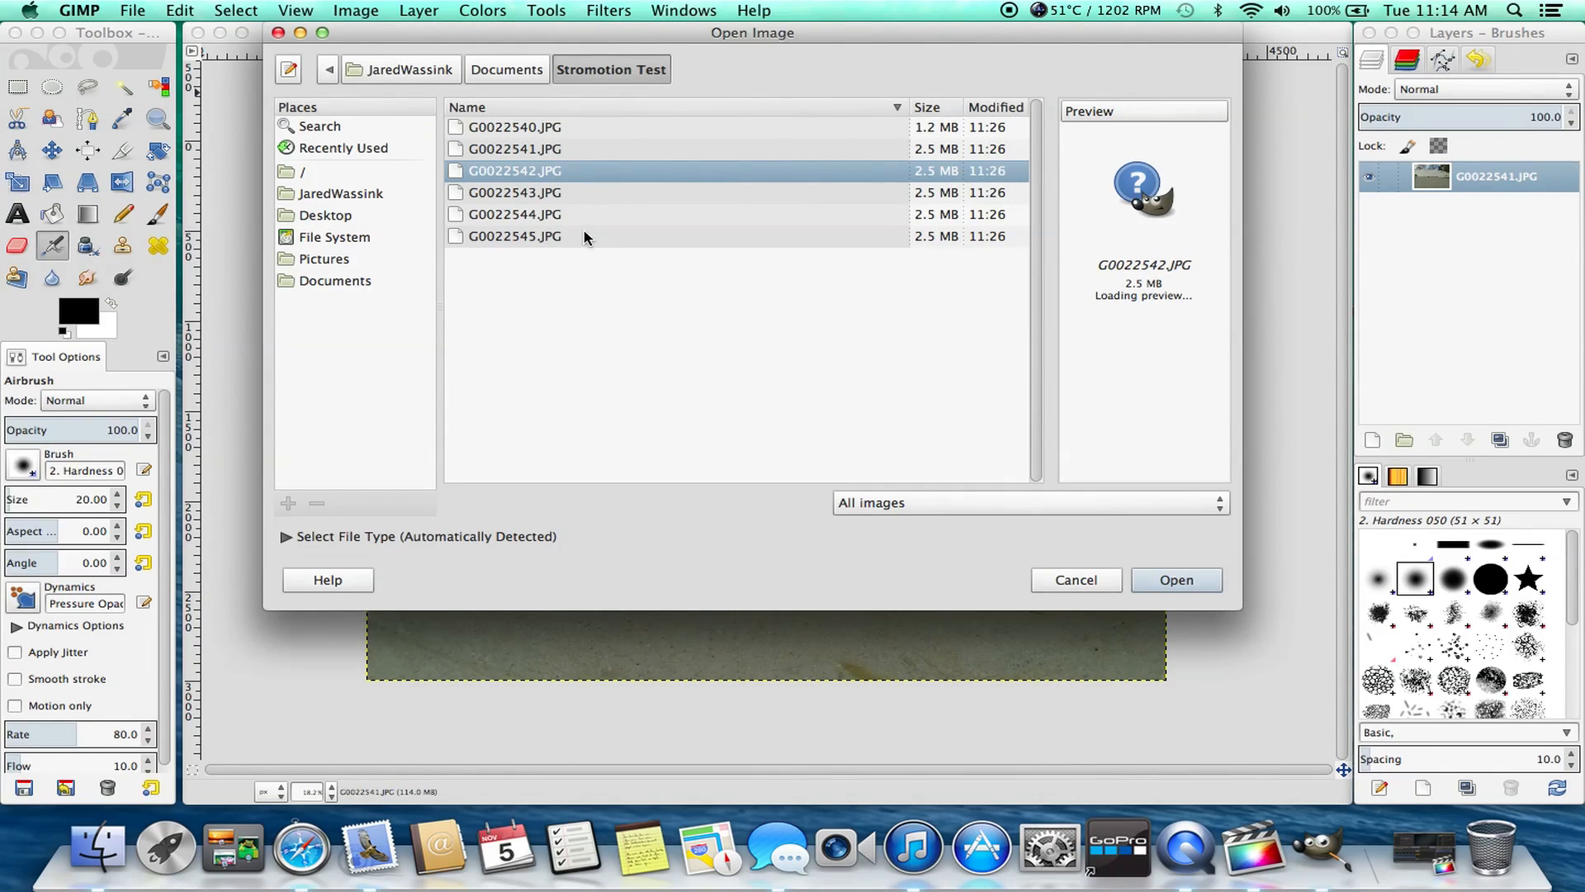
left_click(515, 236)
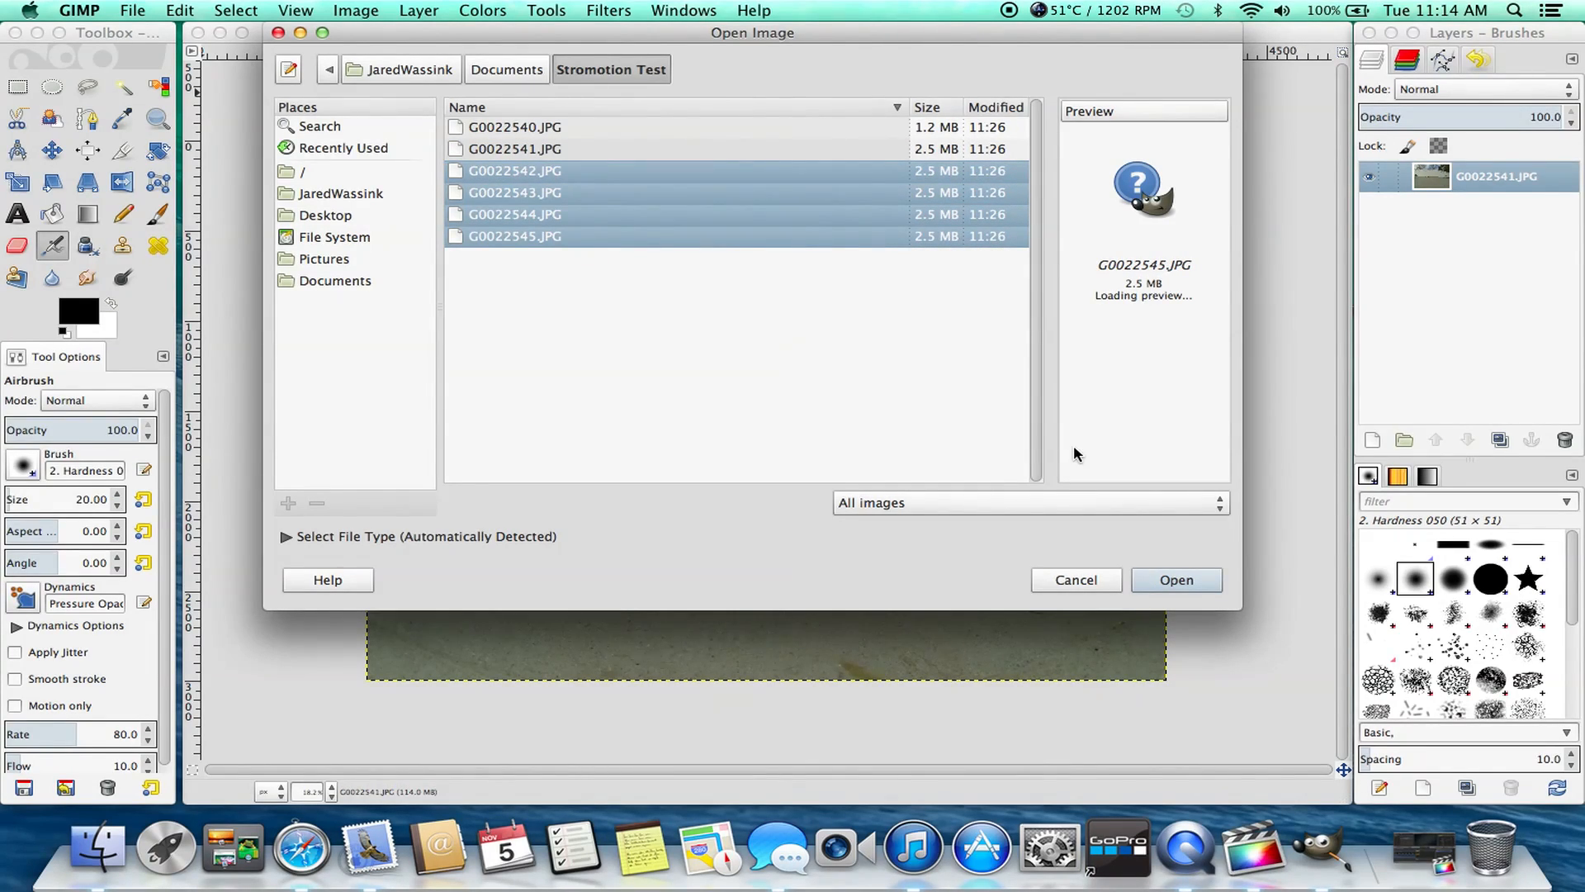
left_click(1176, 580)
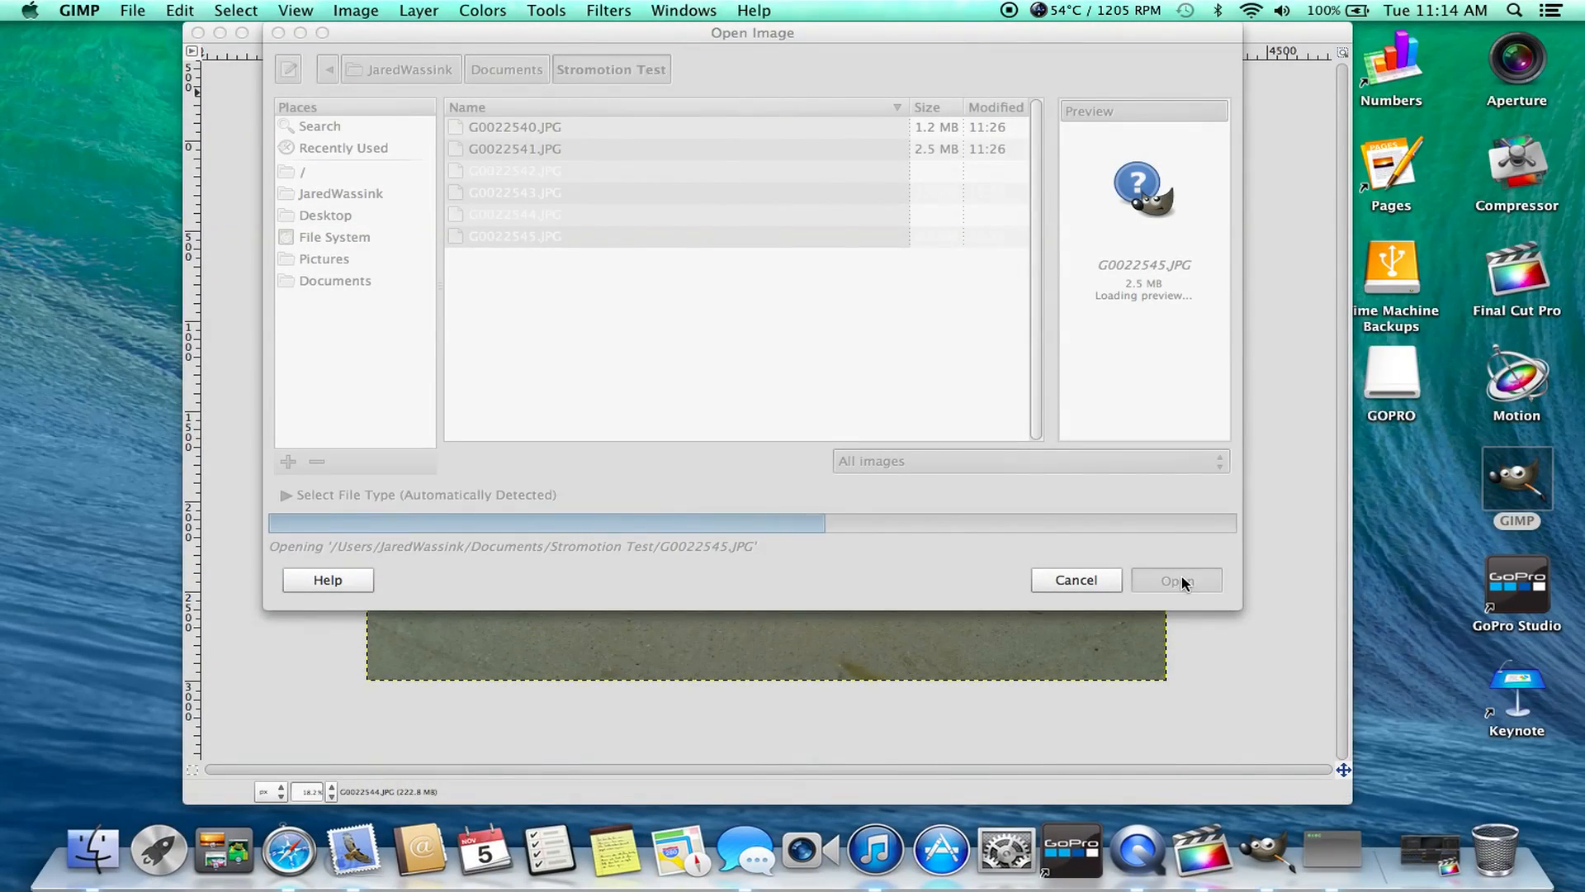
left_click(1172, 579)
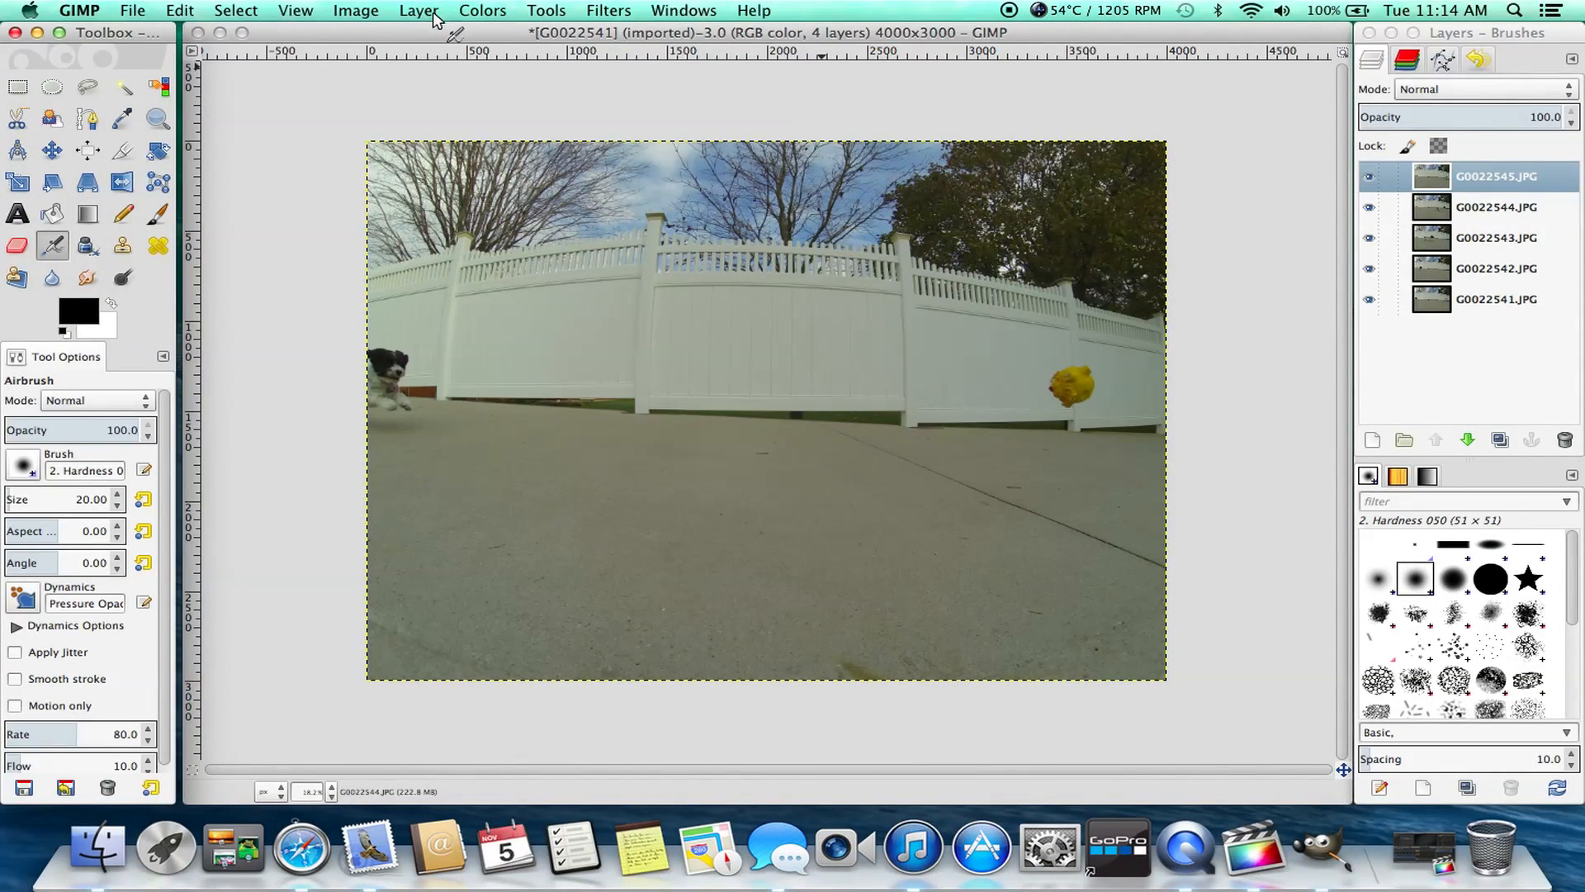
- Reverse the layer order and select the top layer G0022541.JPG
left_click(419, 10)
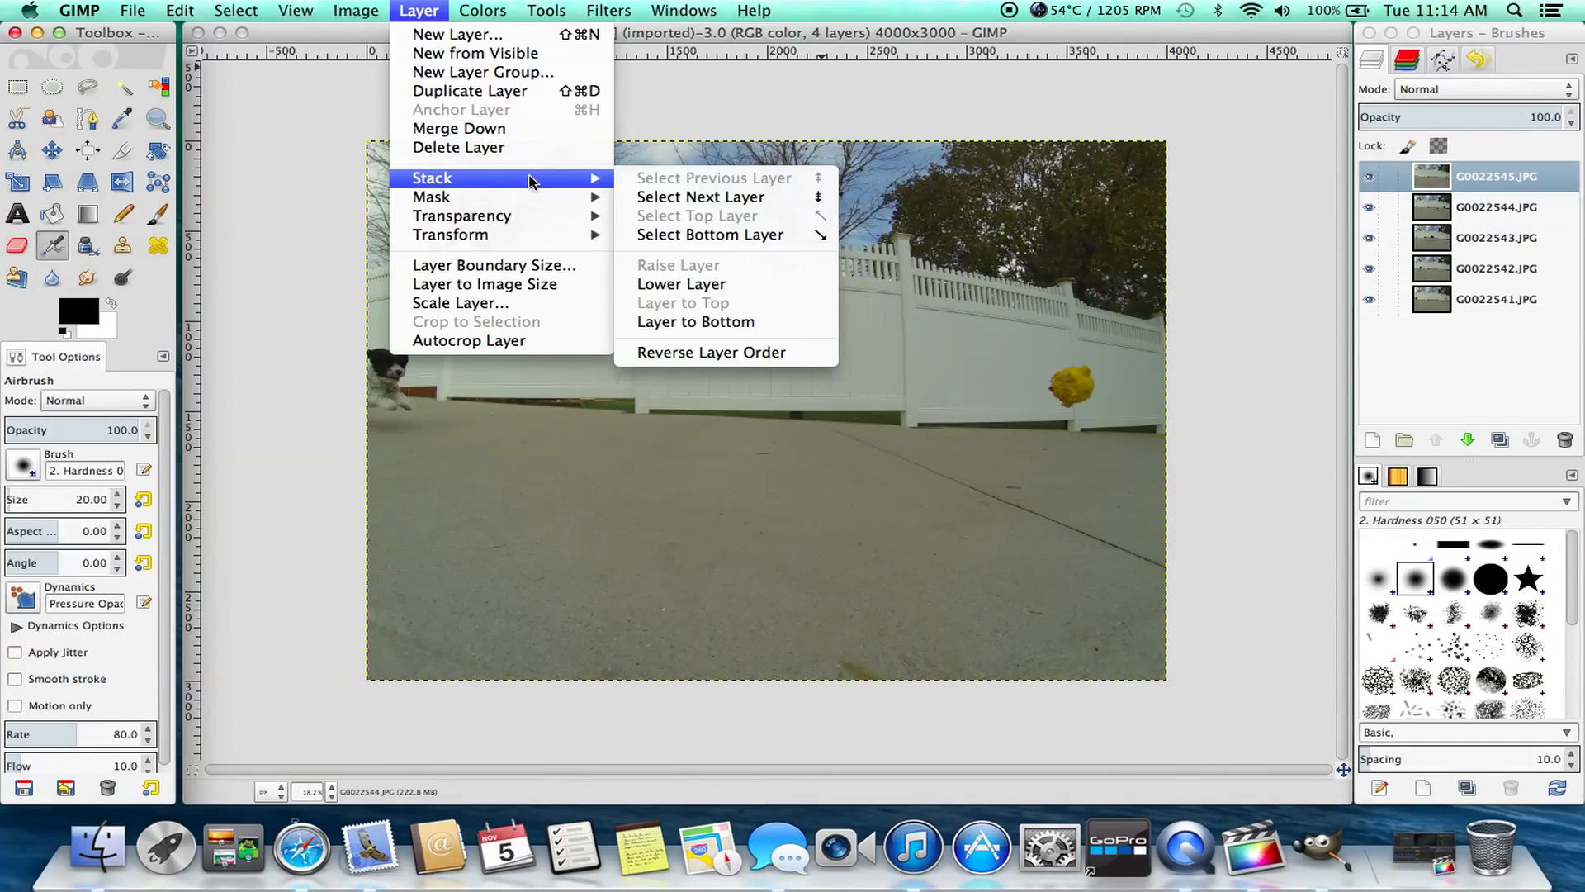
mouse_move(711, 351)
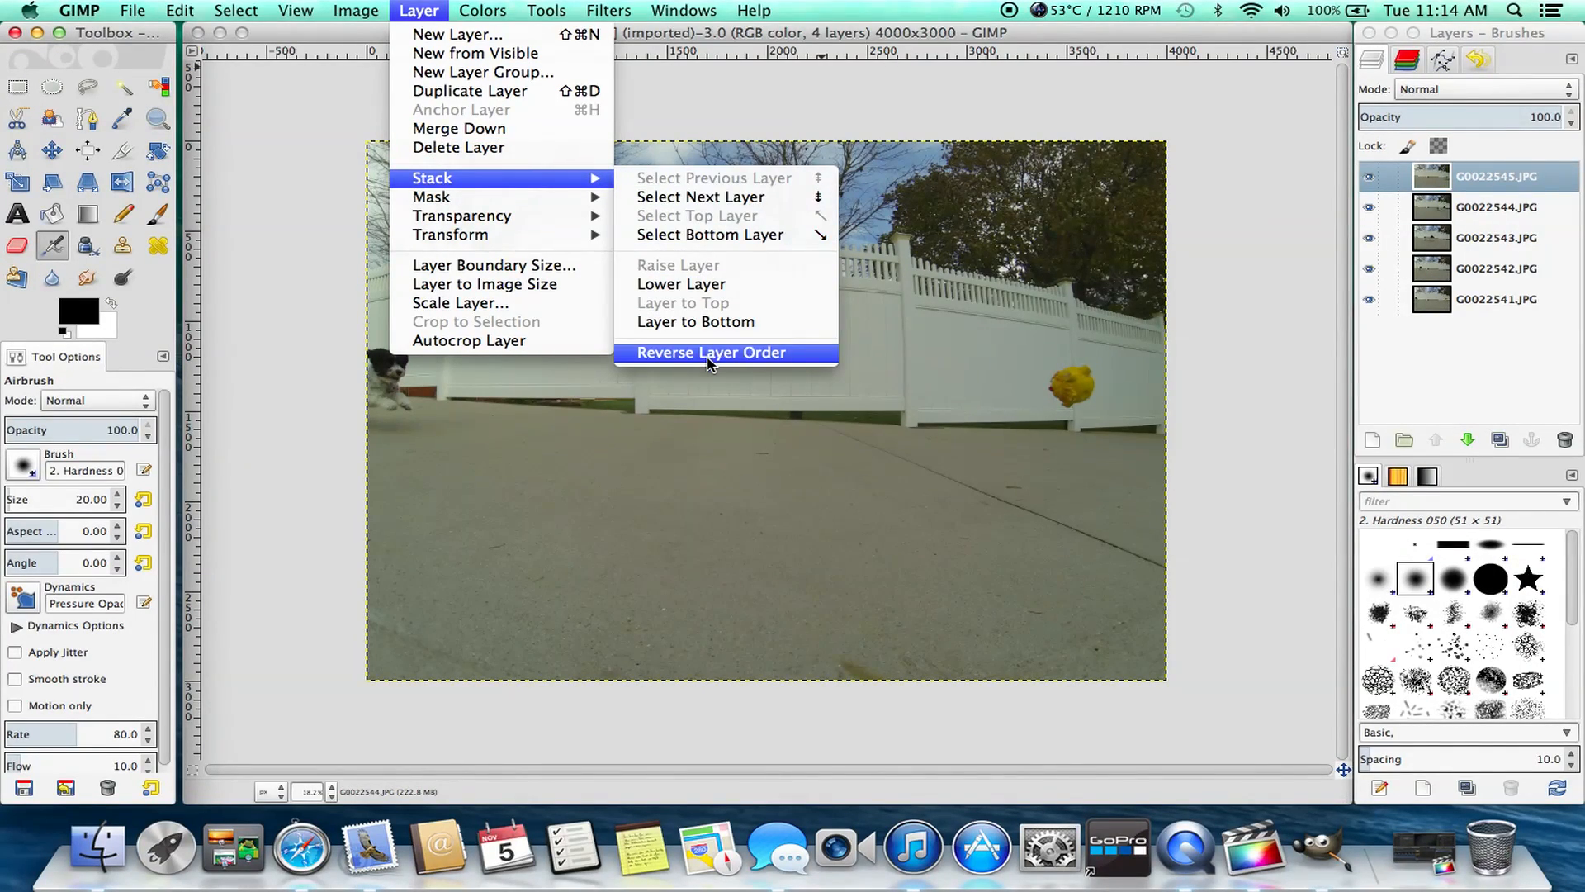
left_click(711, 352)
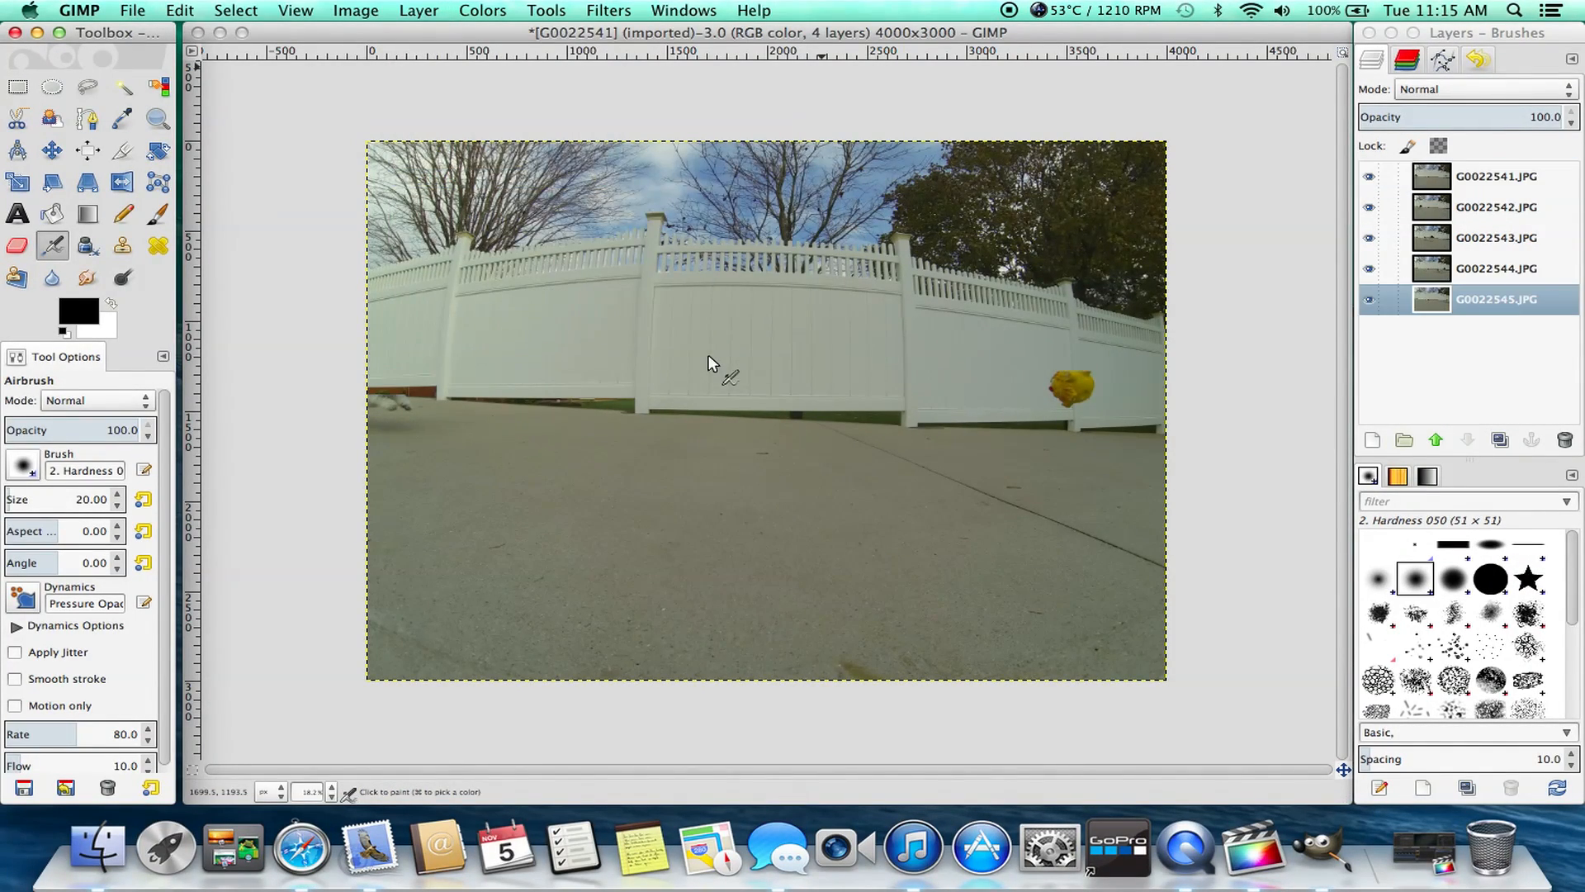
left_click(1370, 175)
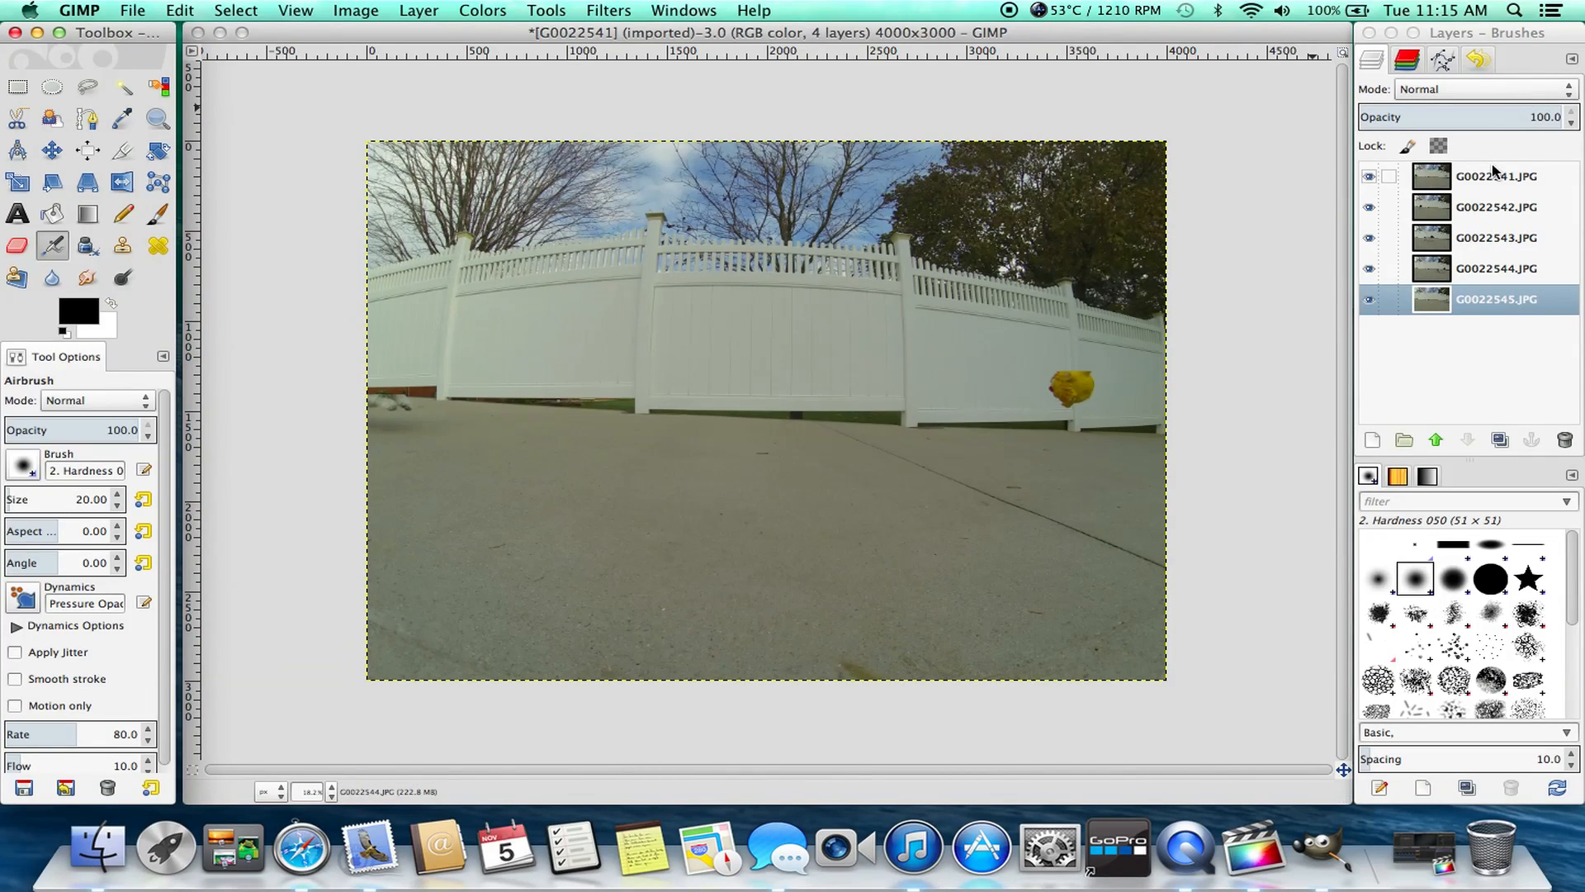
left_click(1496, 176)
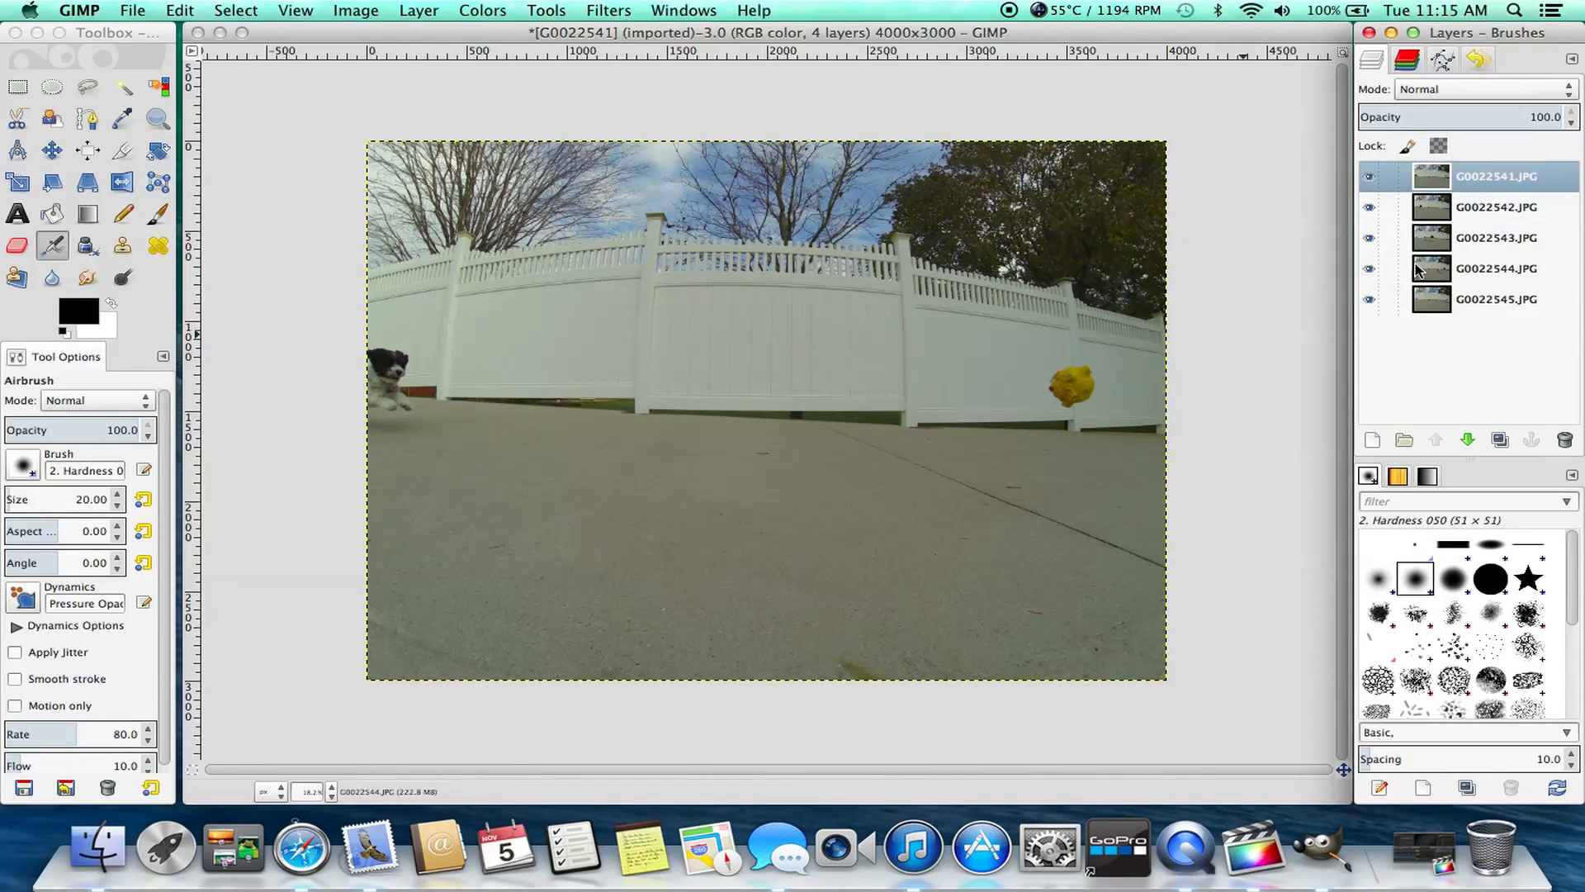
- Add a Black (full transparency) layer mask to the top layer G0022541.JPG
left_click(418, 10)
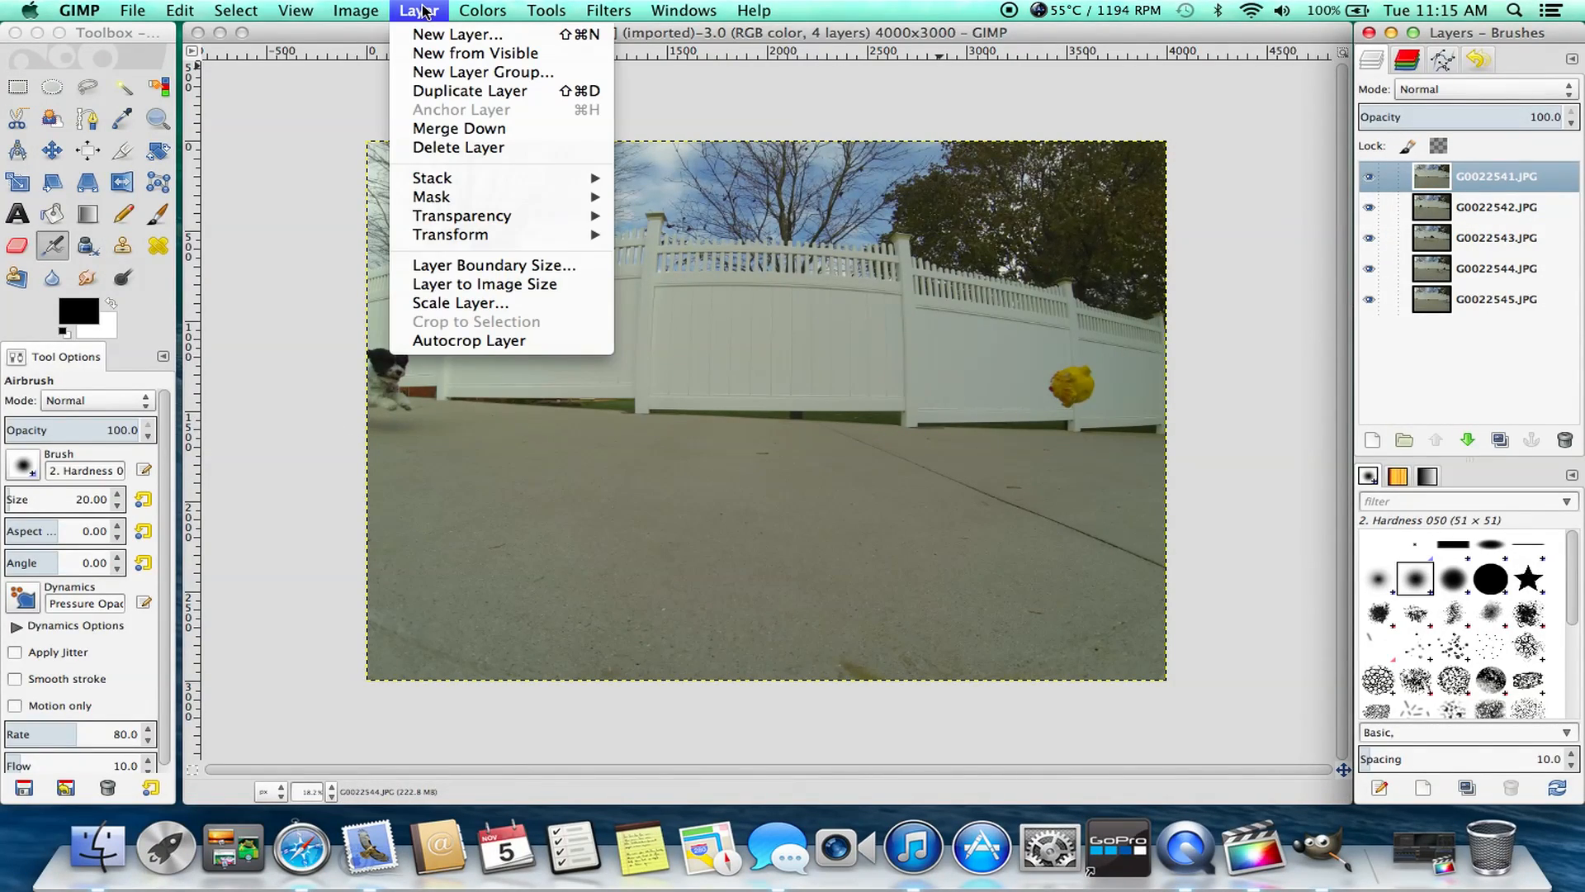
mouse_move(432, 197)
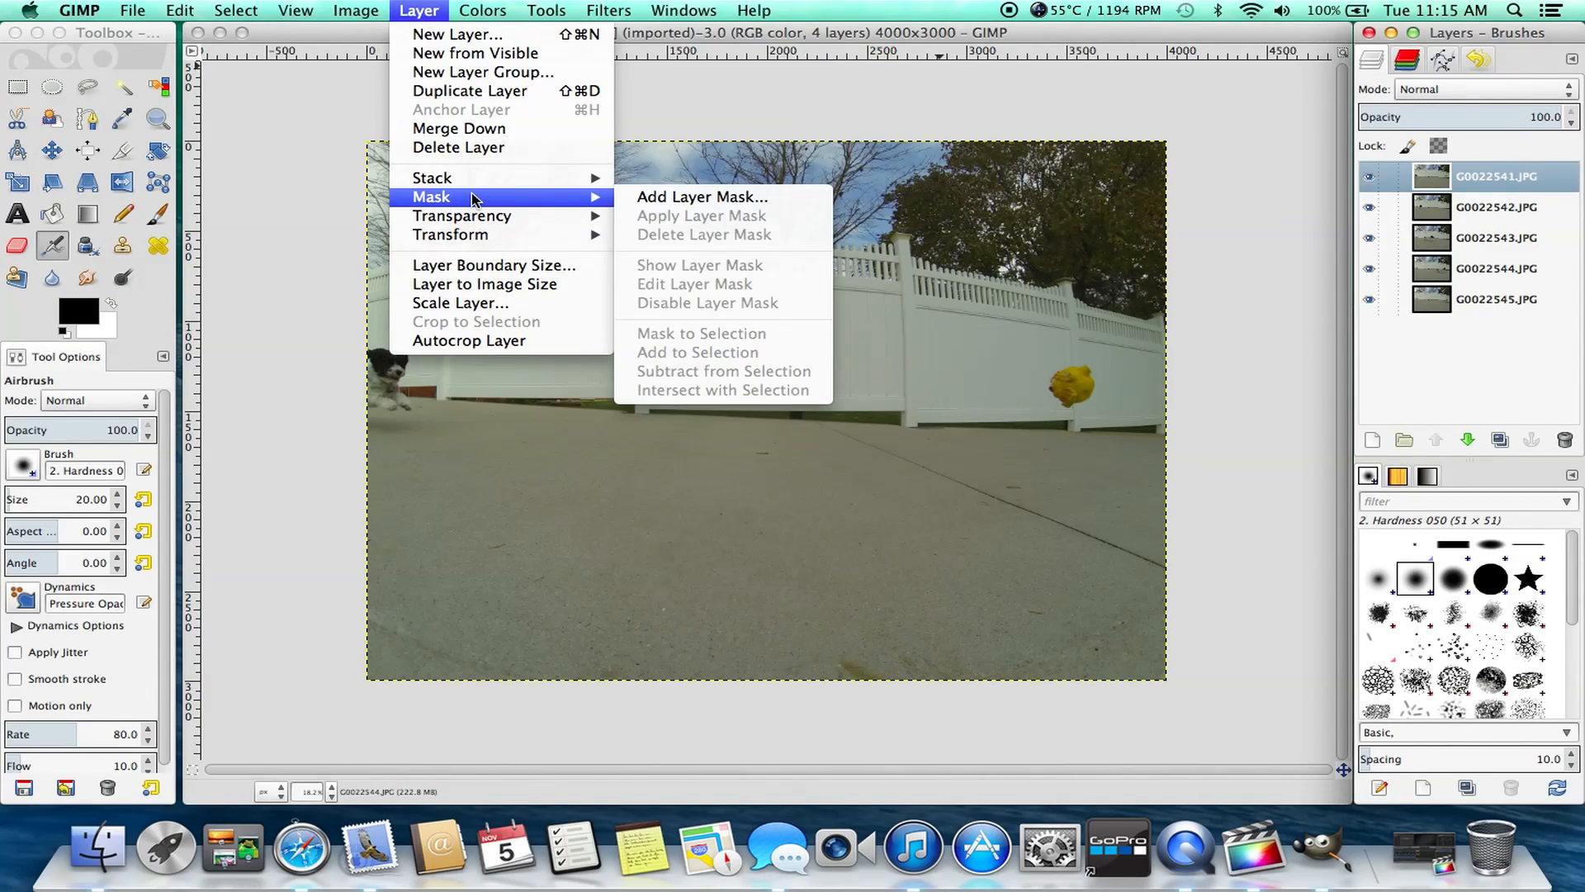
left_click(702, 197)
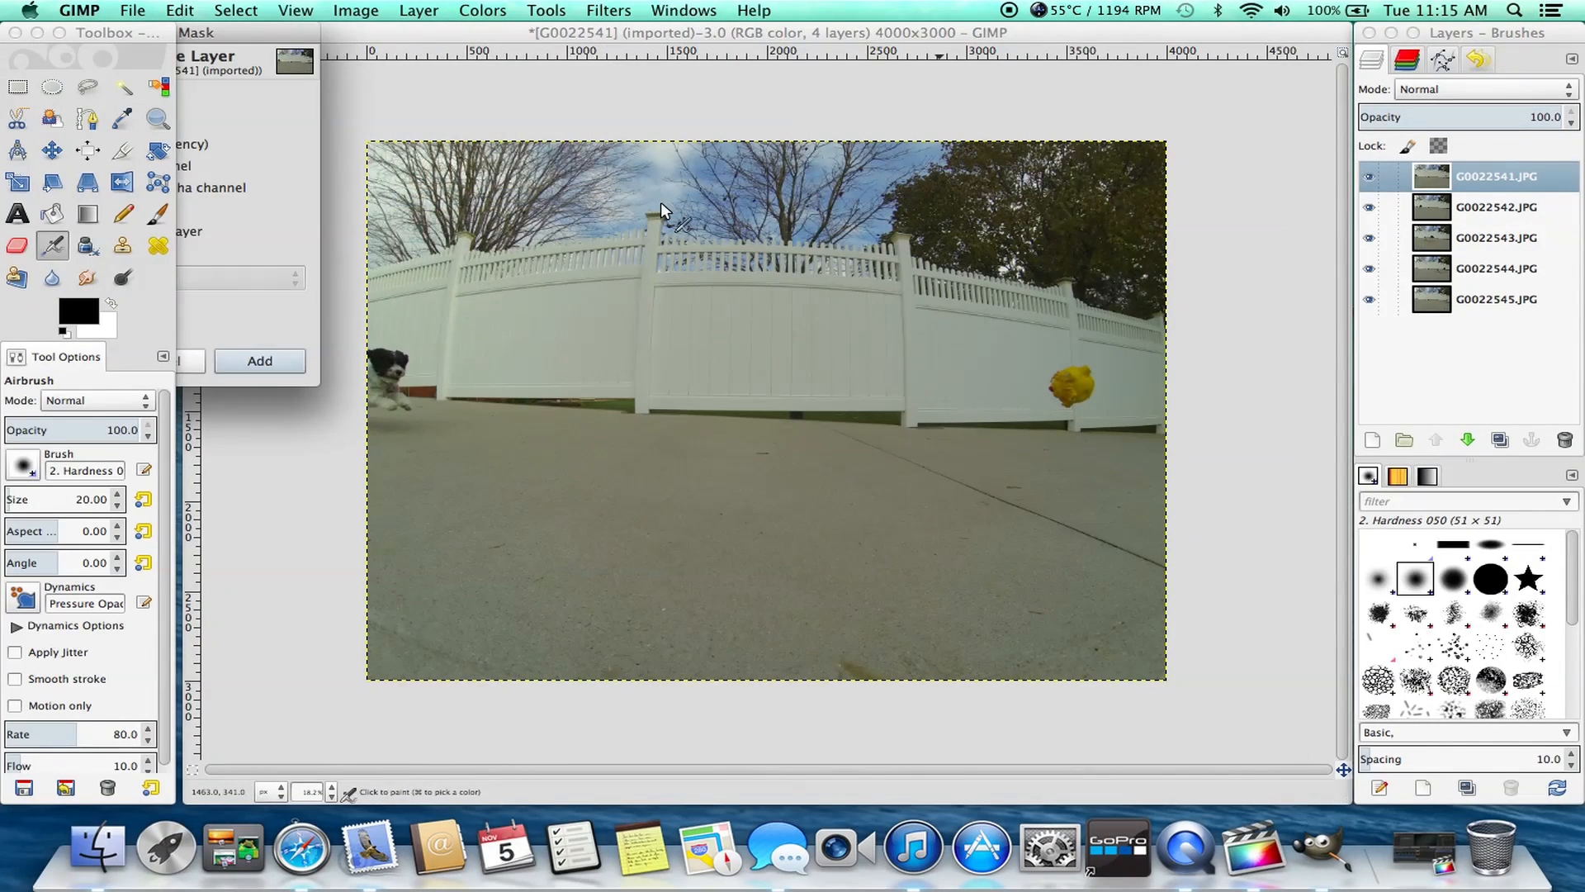
left_click(259, 361)
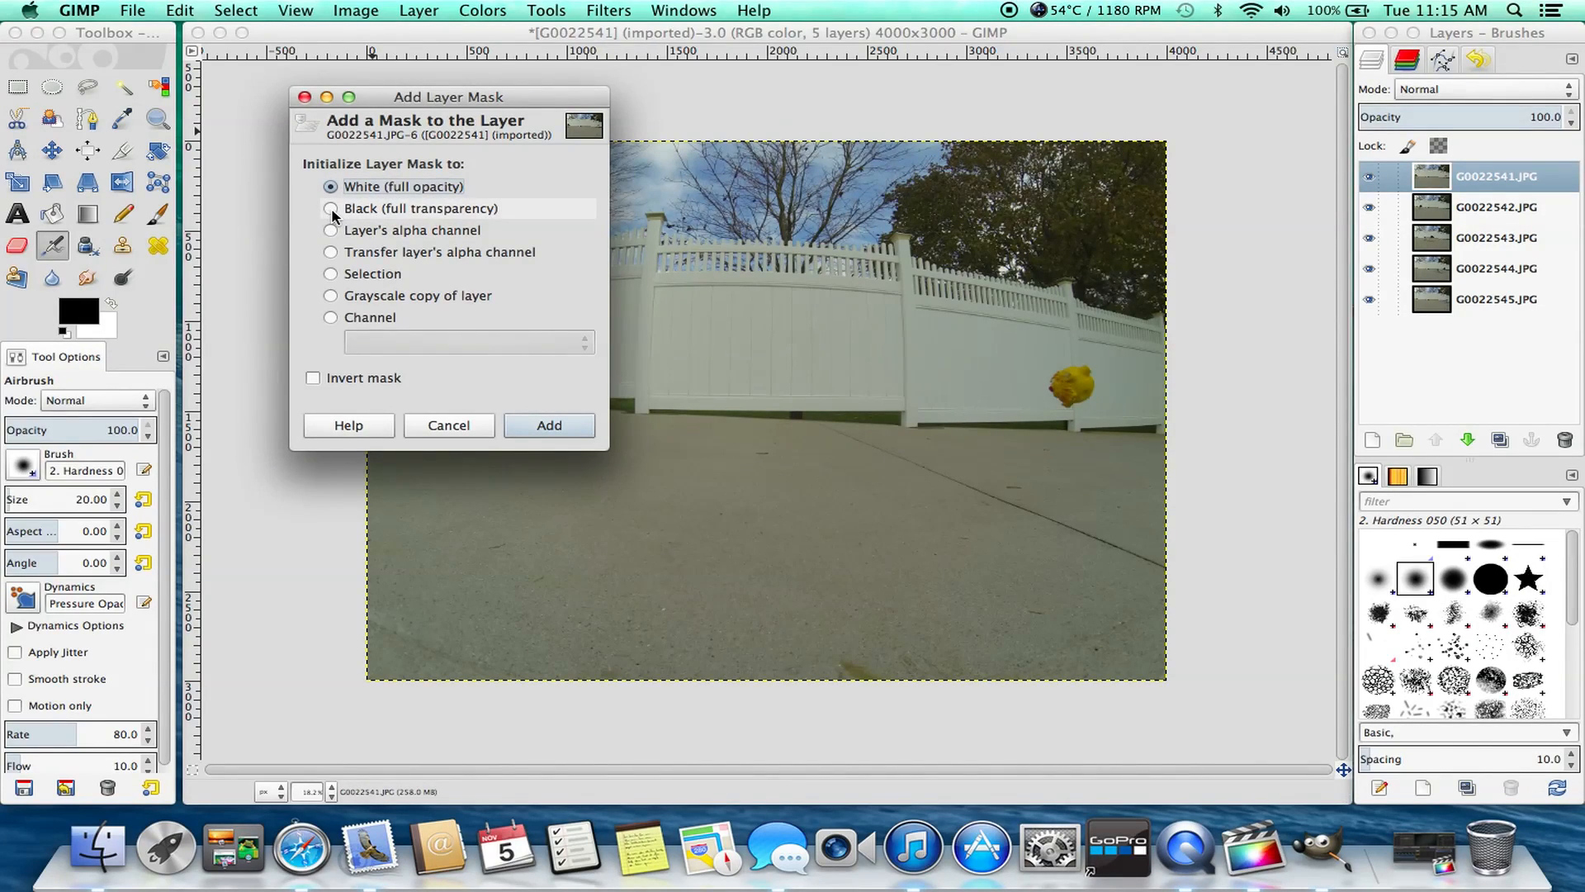
left_click(330, 208)
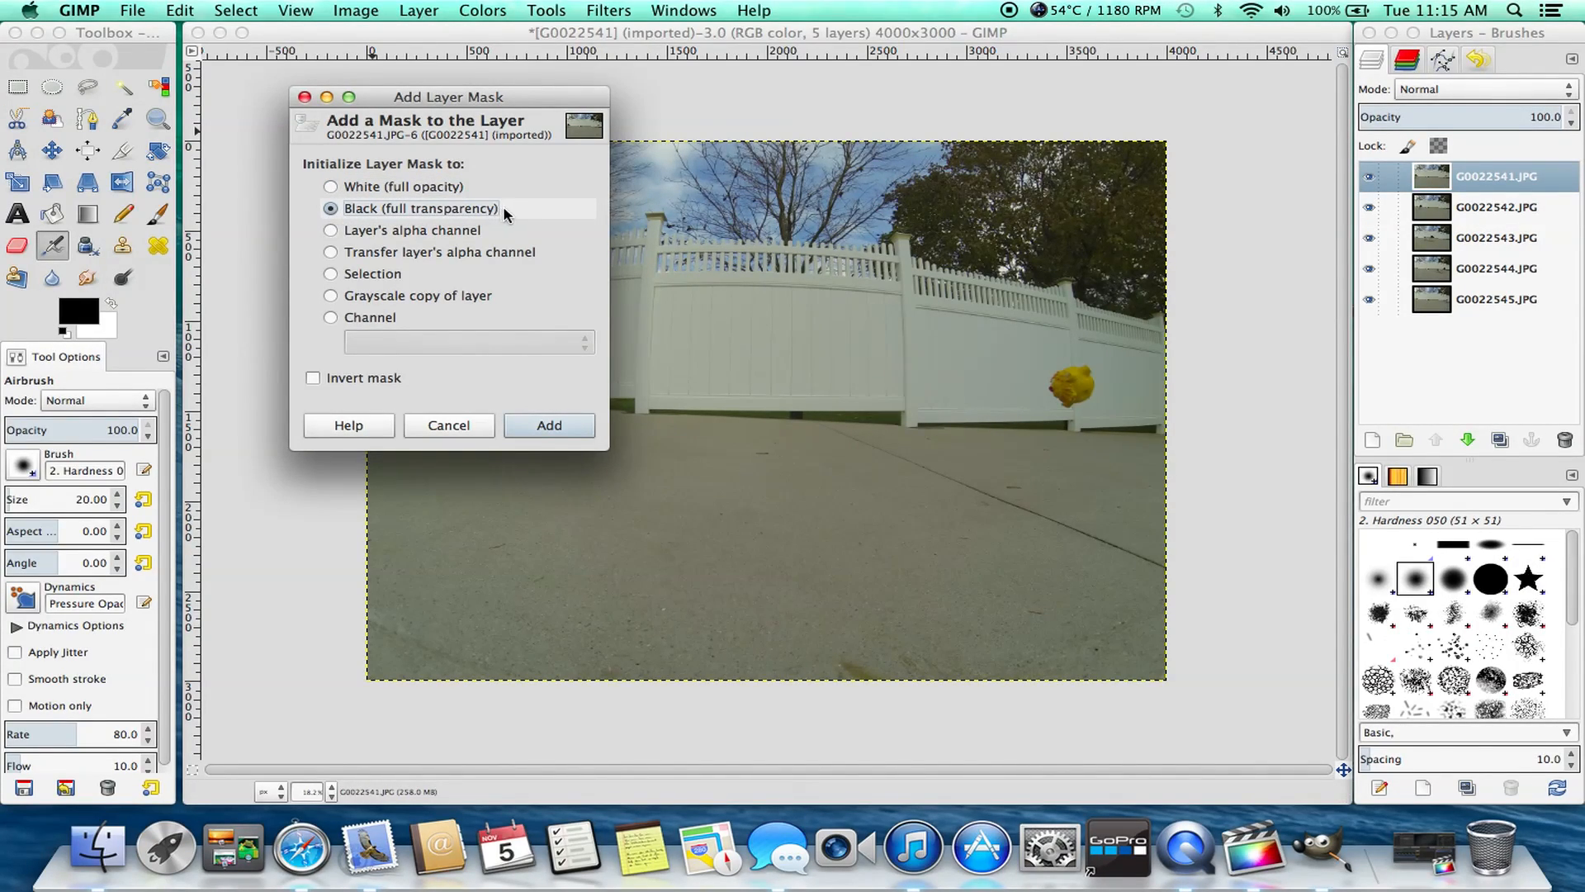
left_click(548, 424)
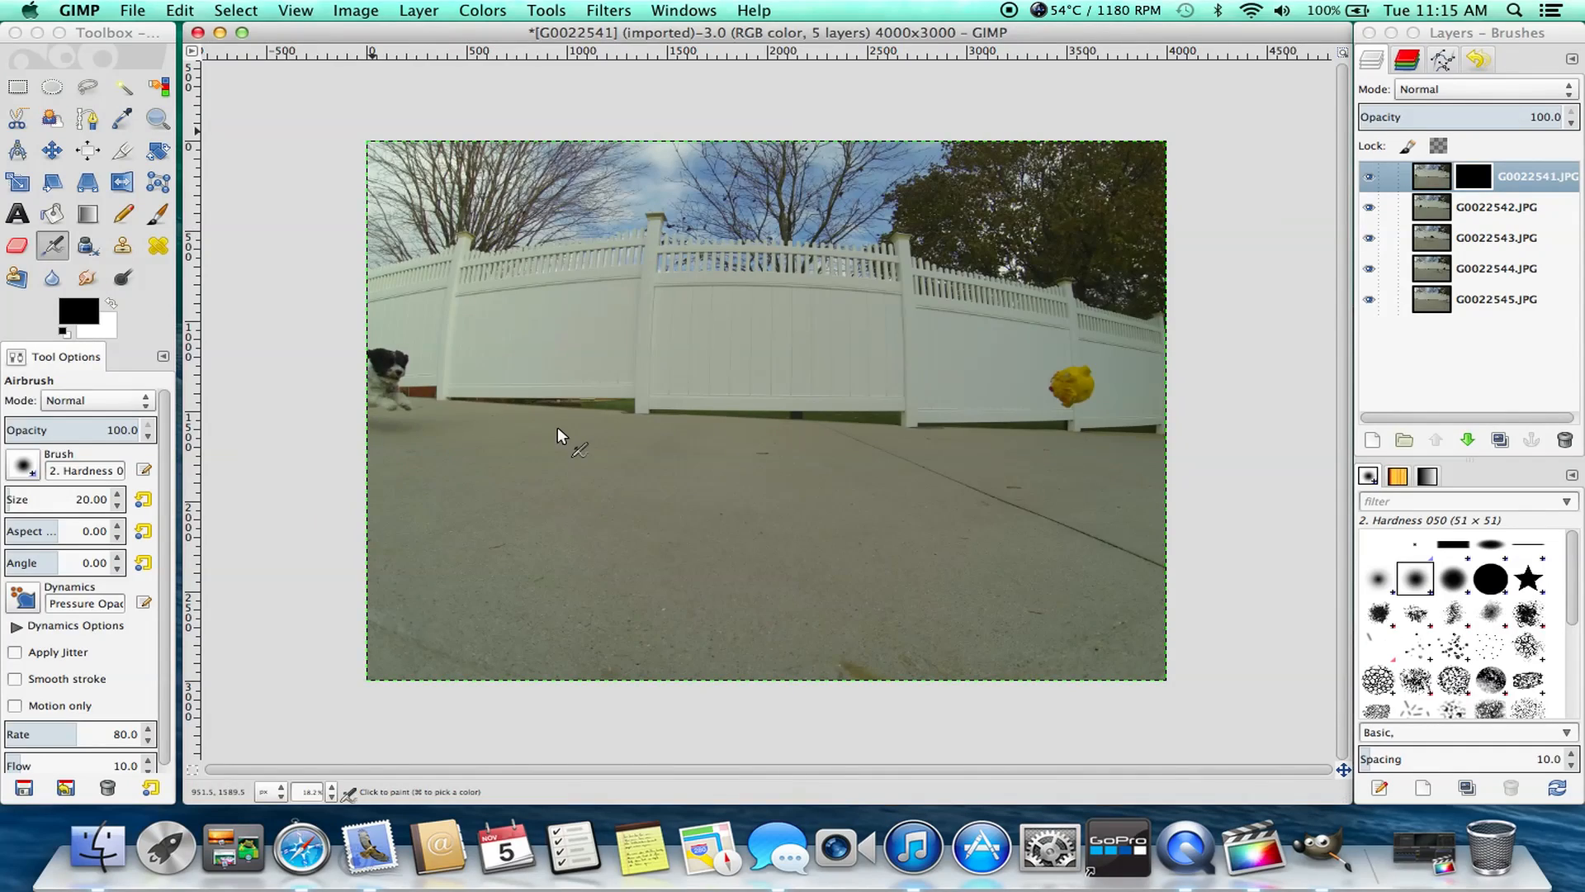
mouse_move(959, 310)
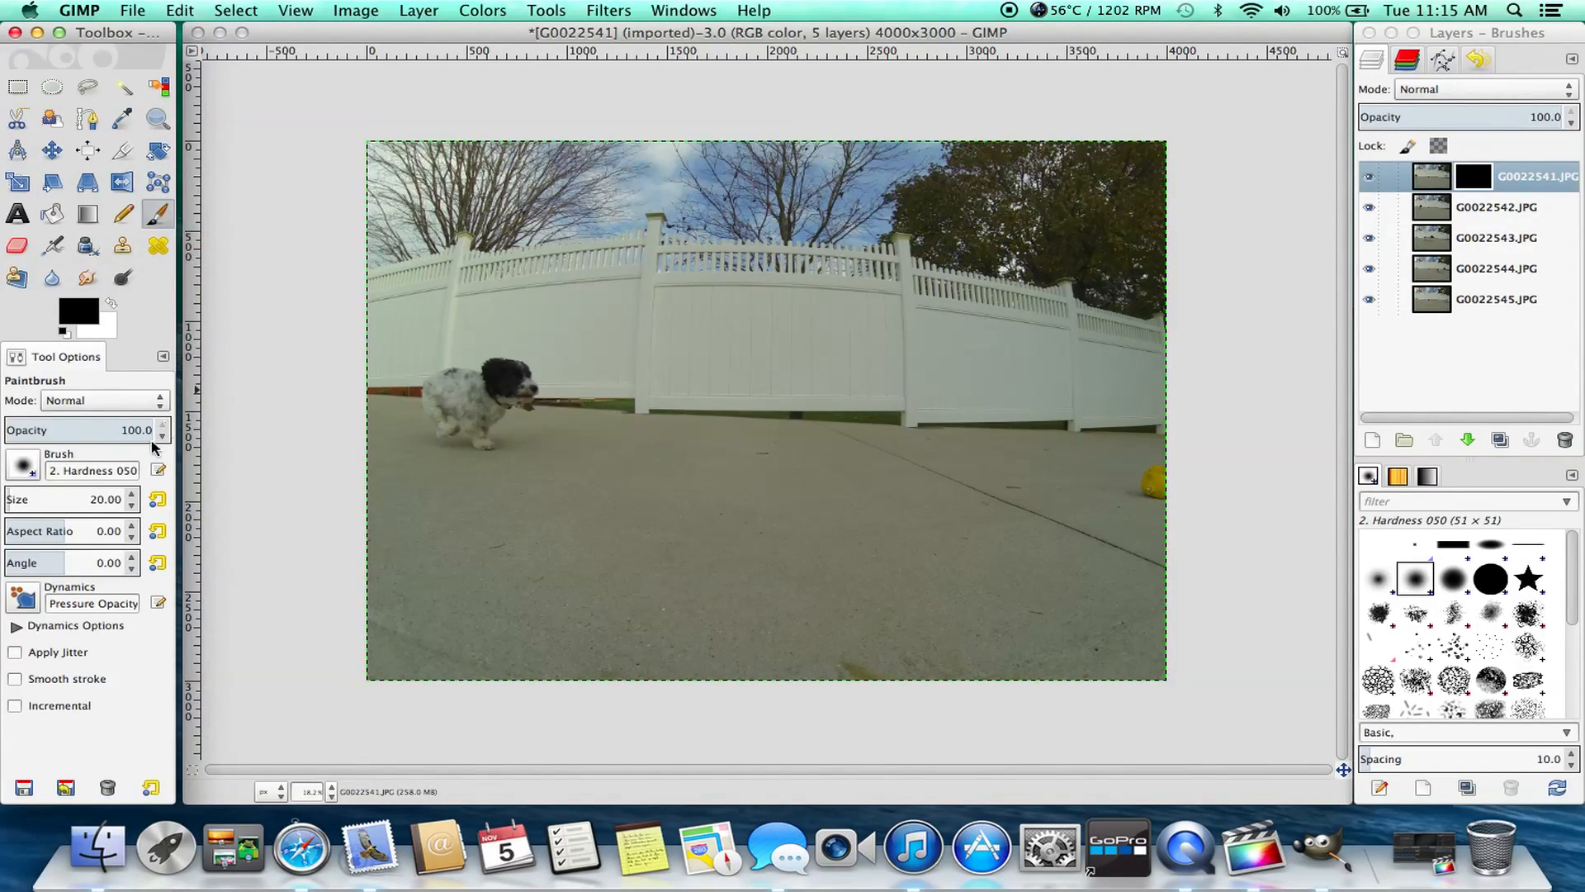
- Enlarge the brush to about 209, paint the dog in with white, then select G0022542
left_click(130, 494)
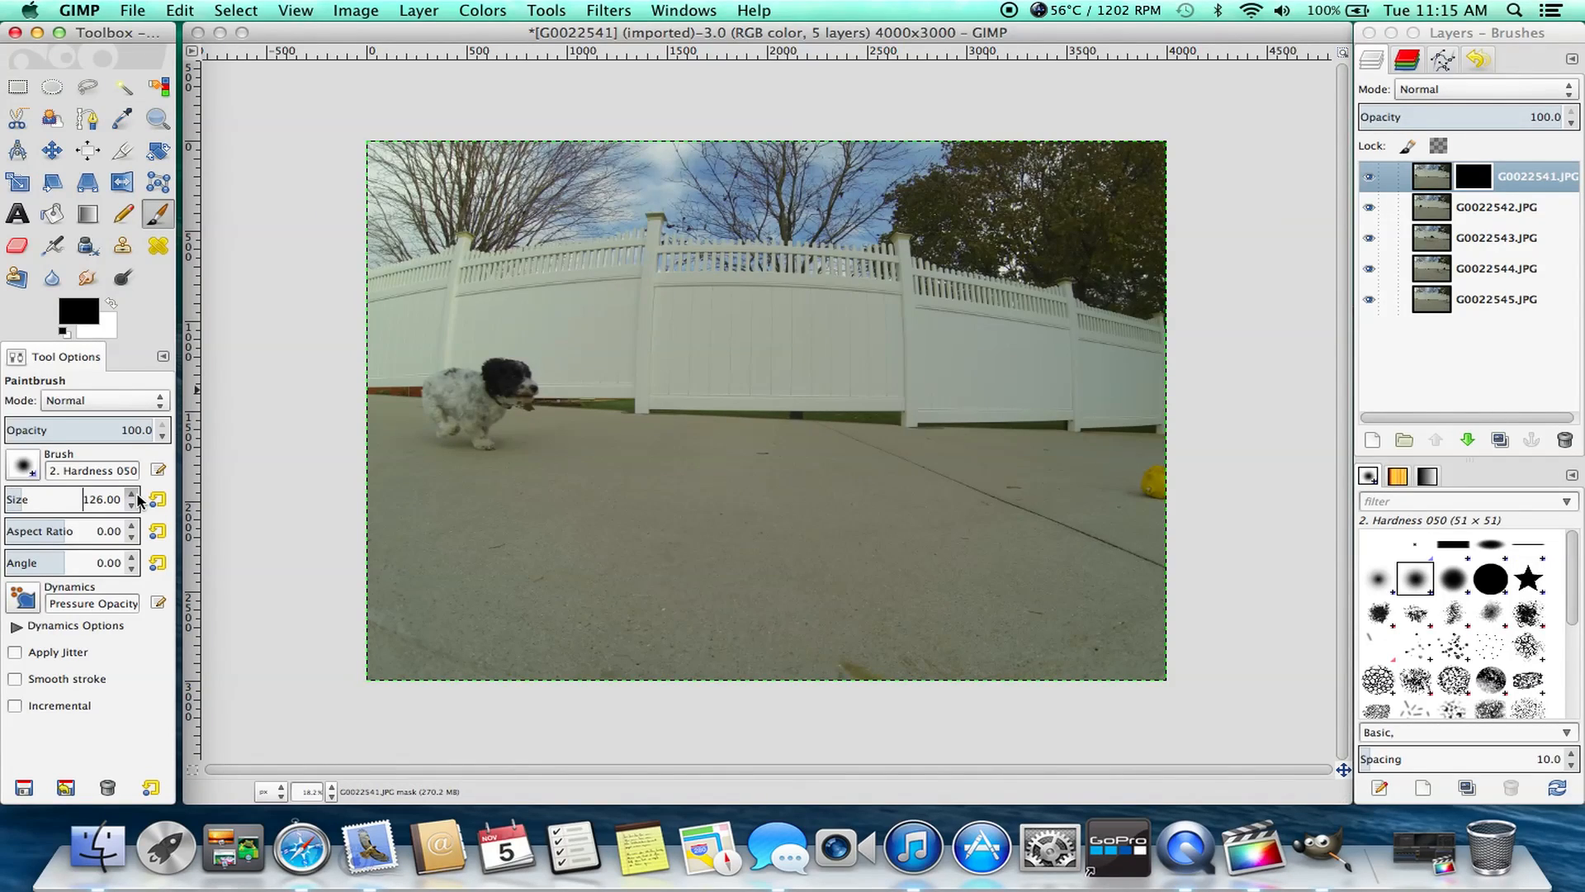
left_click(130, 494)
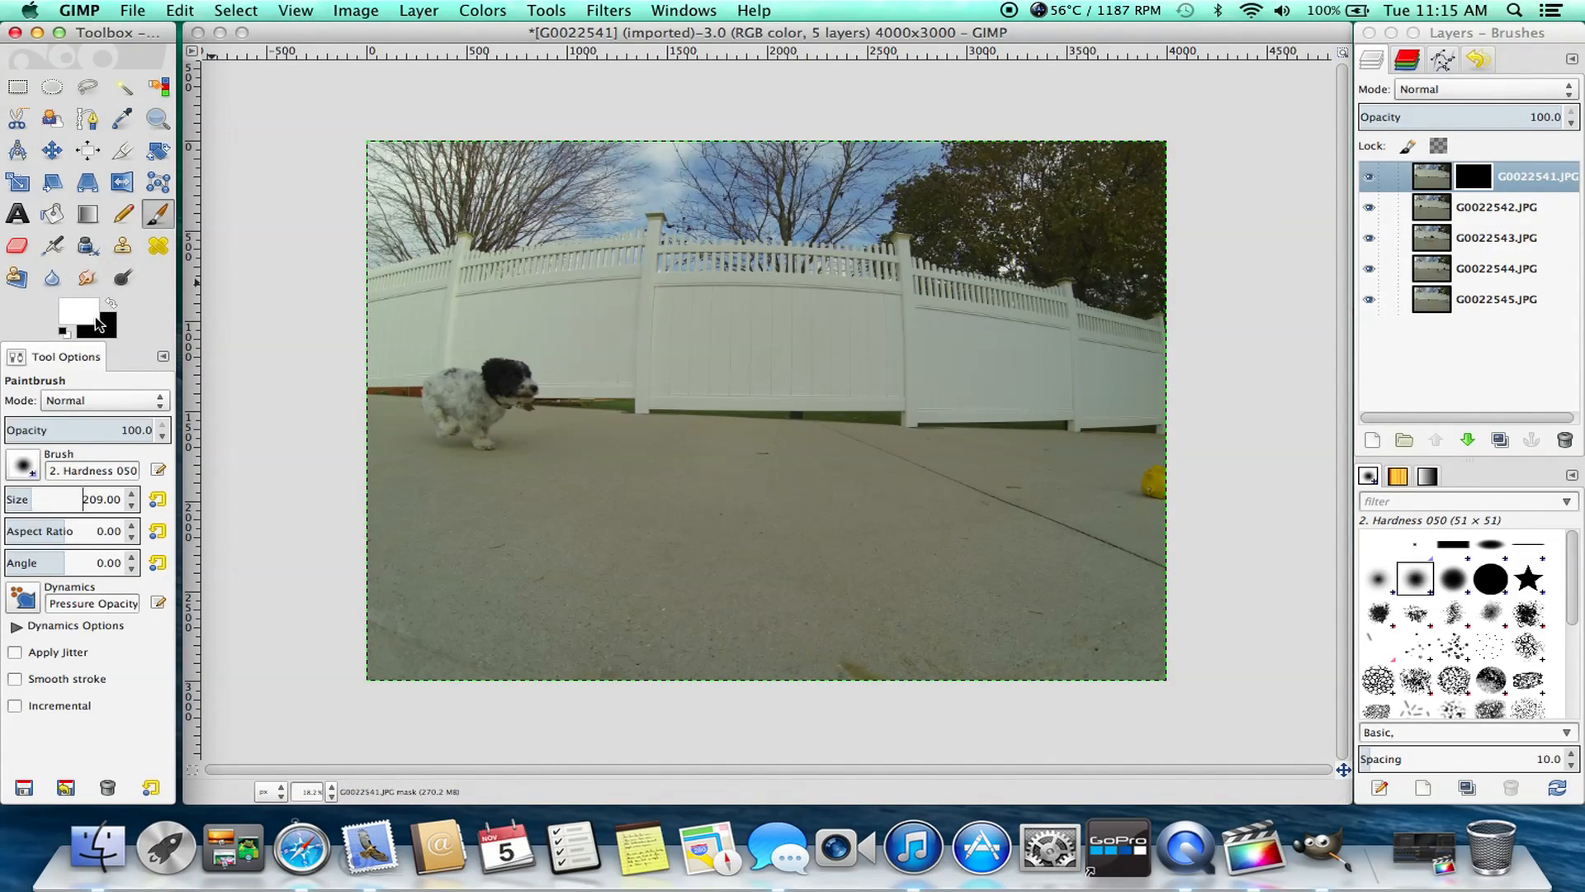
mouse_move(374, 391)
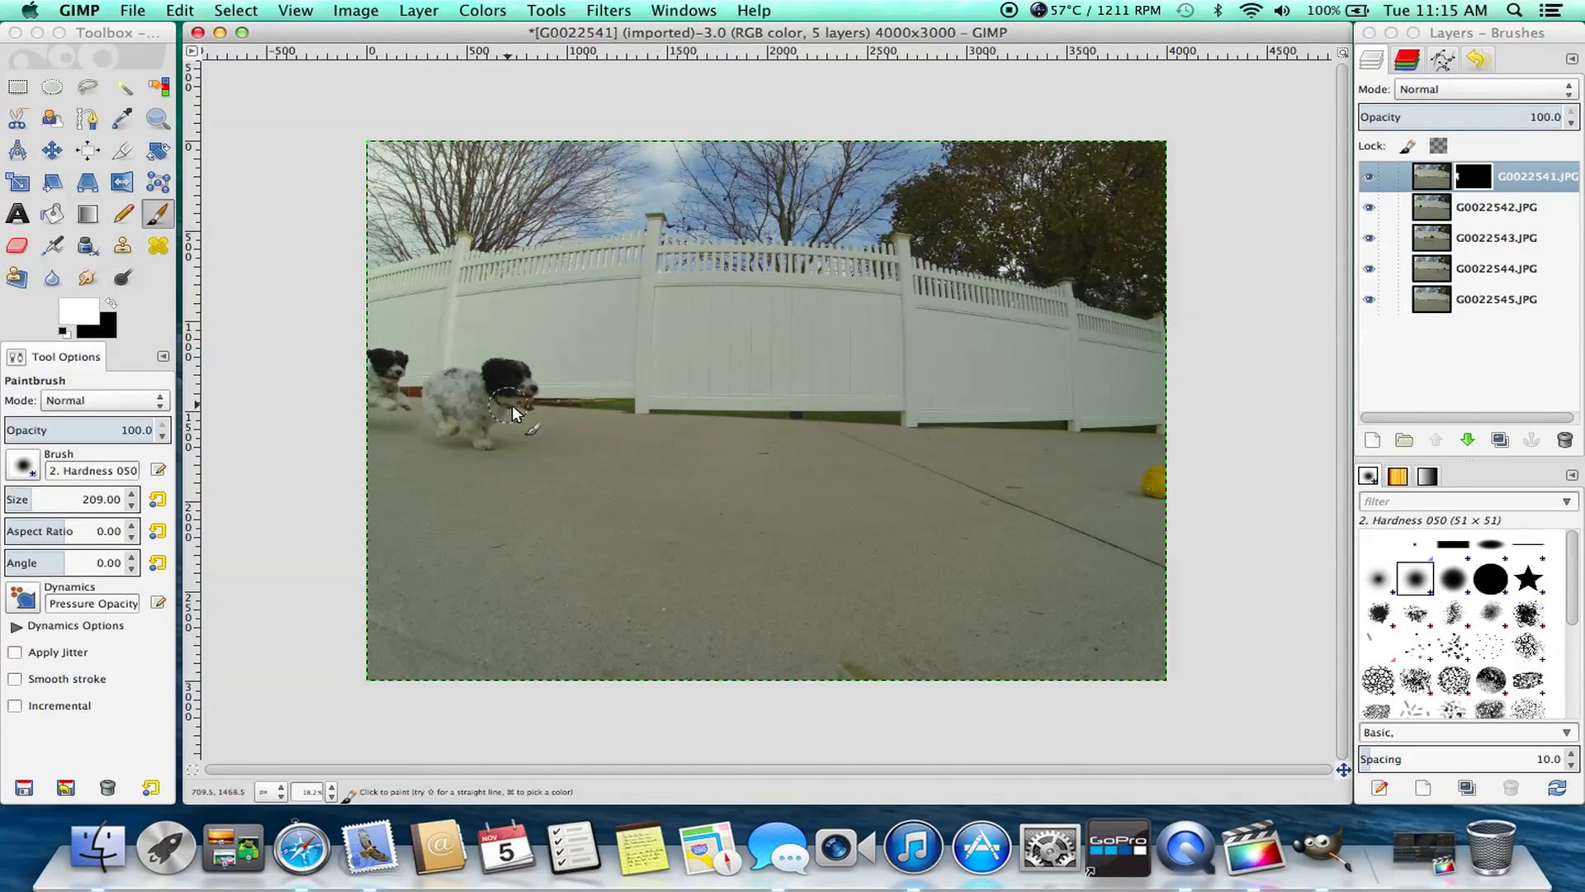
left_click(1497, 207)
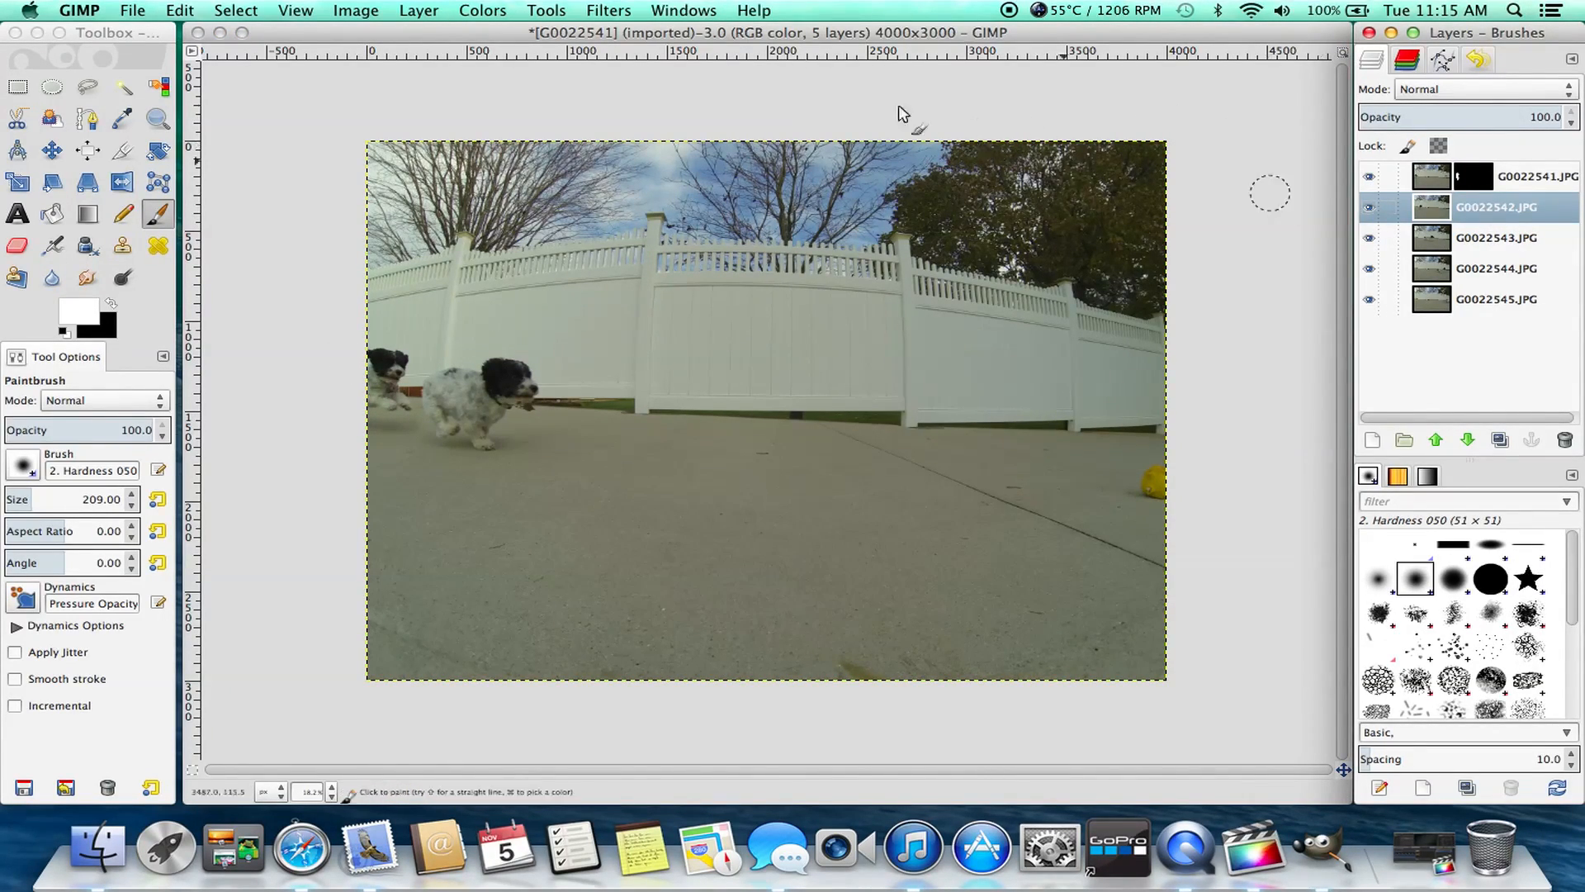
- Add black masks to layers G0022542–G0022544 and paint each layer's dog in with white
left_click(418, 10)
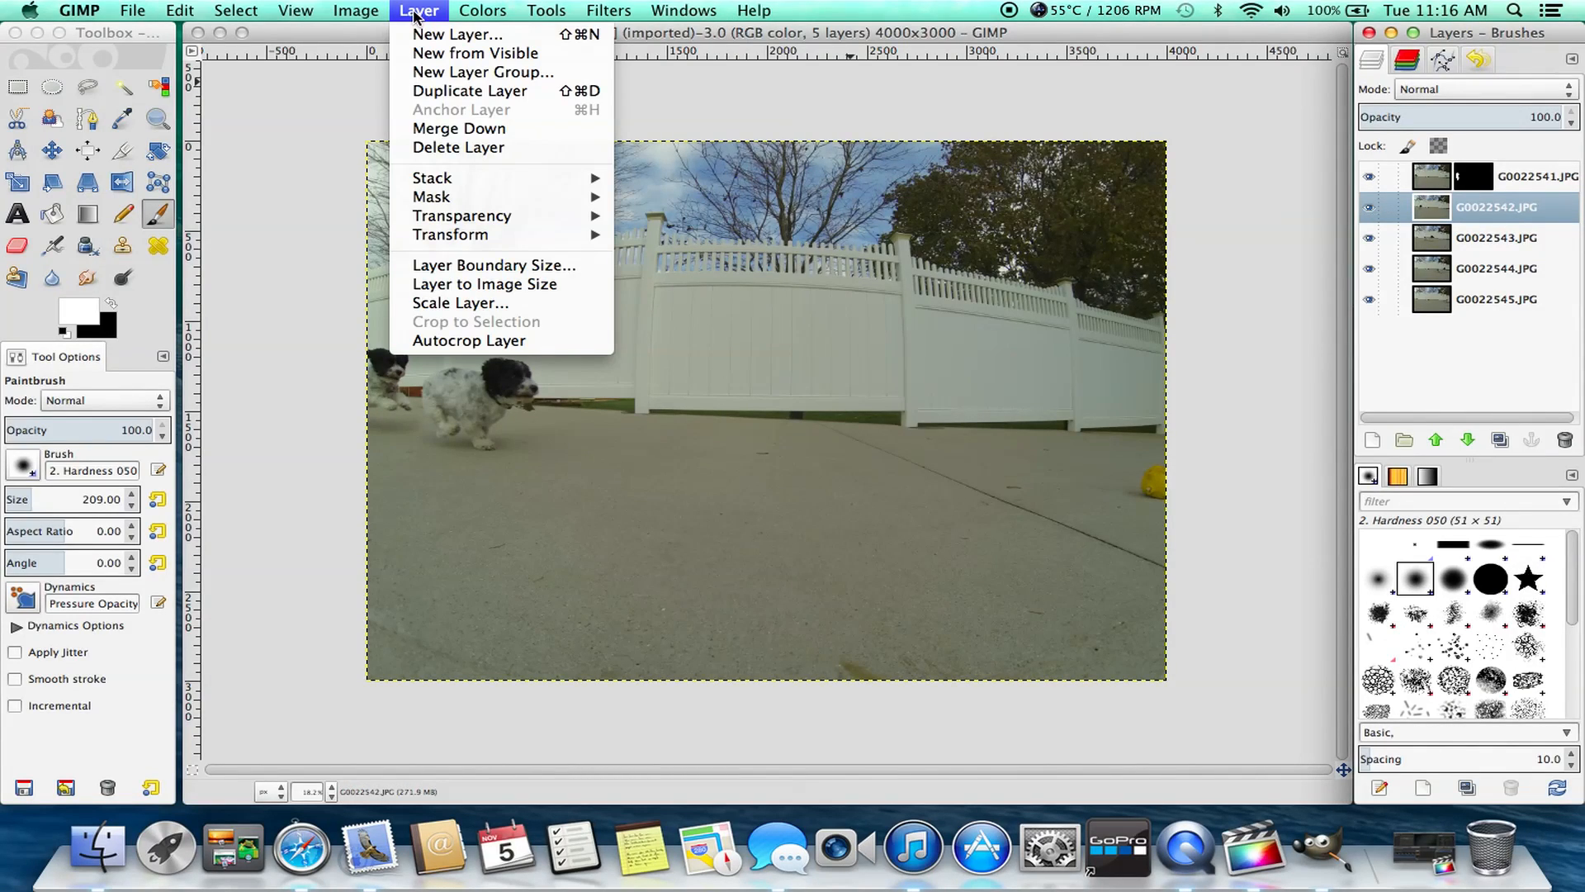
mouse_move(431, 196)
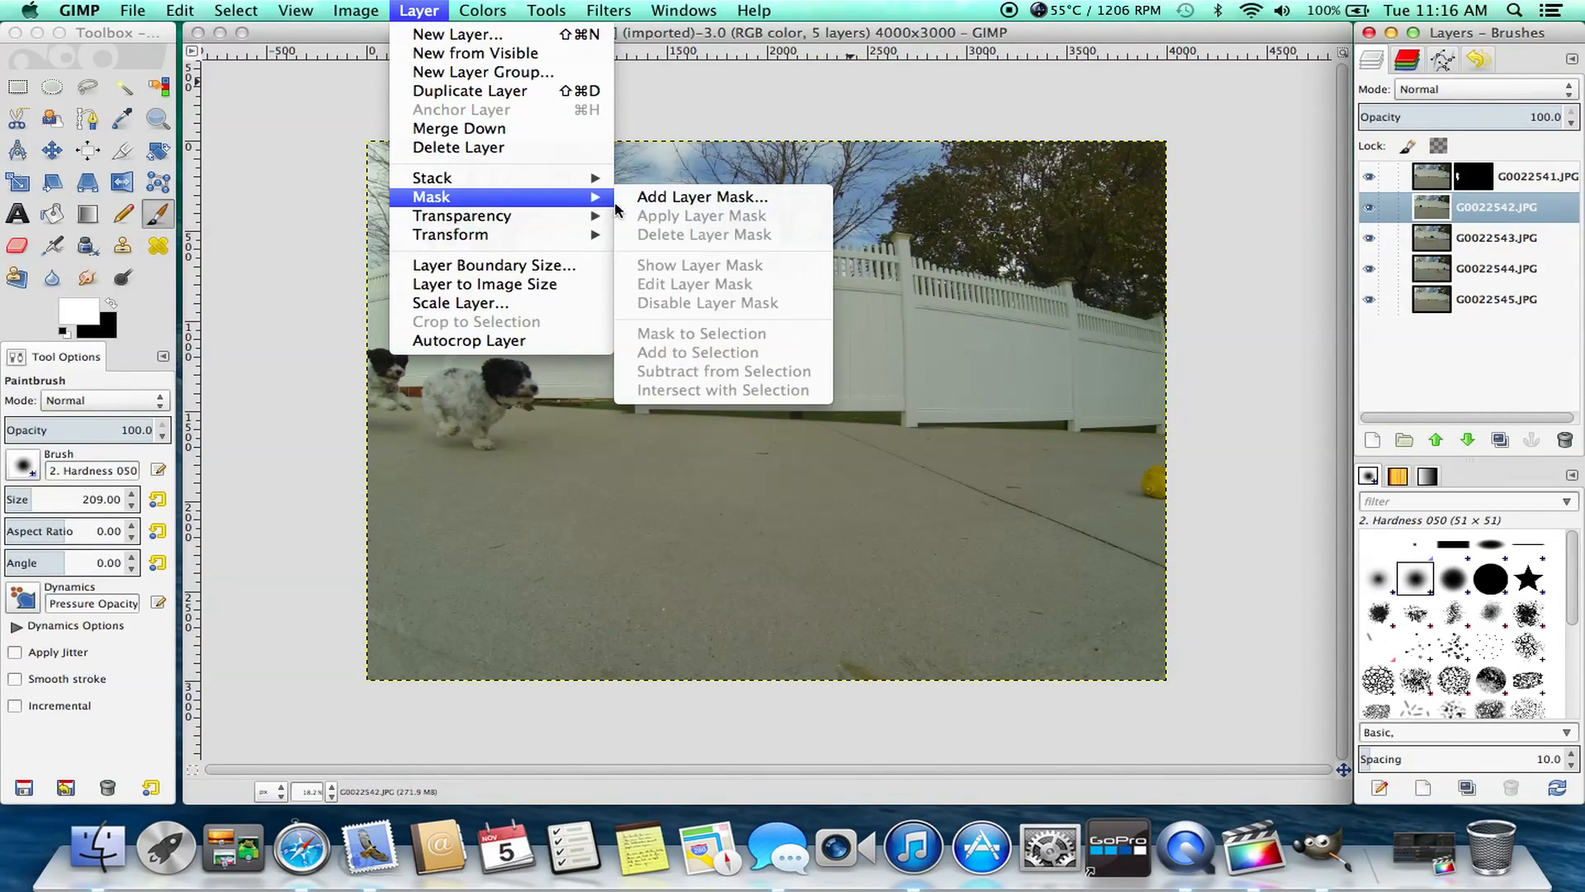
left_click(702, 196)
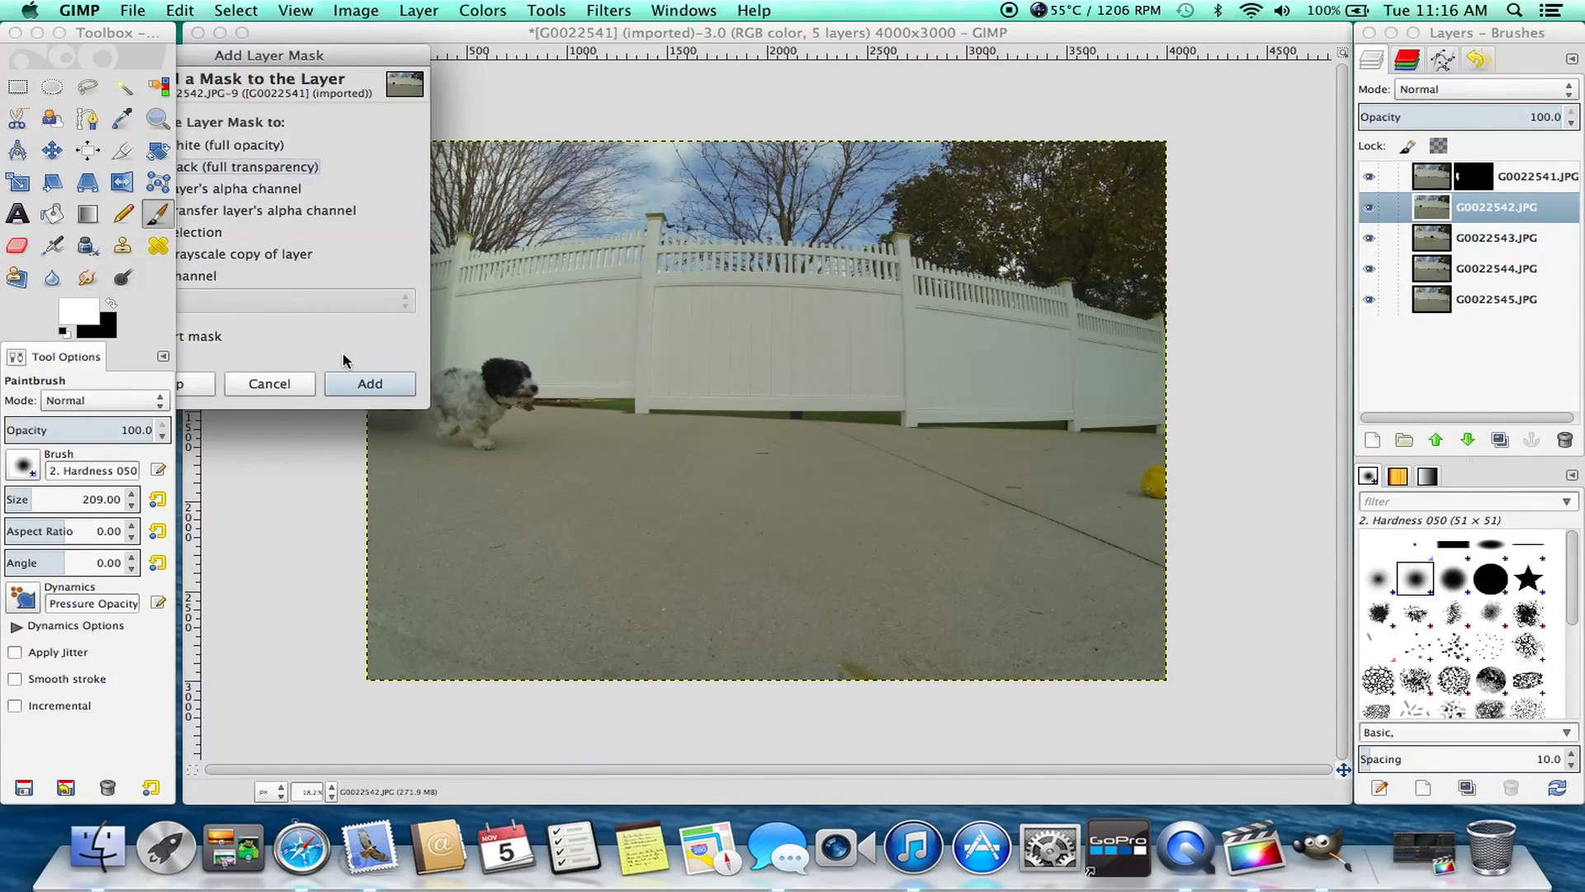
left_click(369, 383)
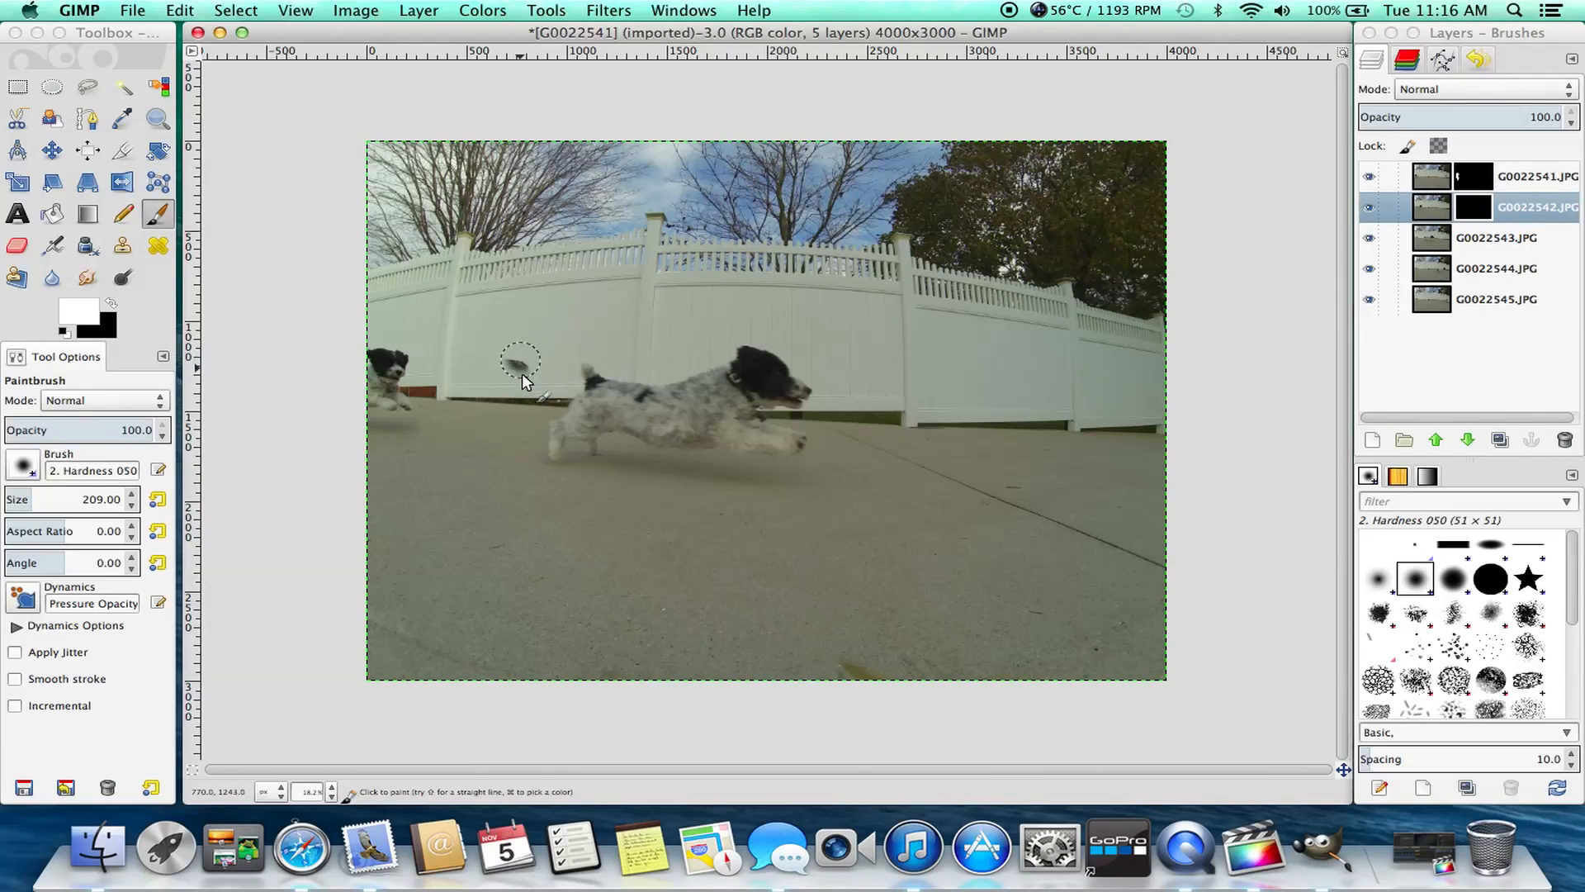
mouse_move(509, 468)
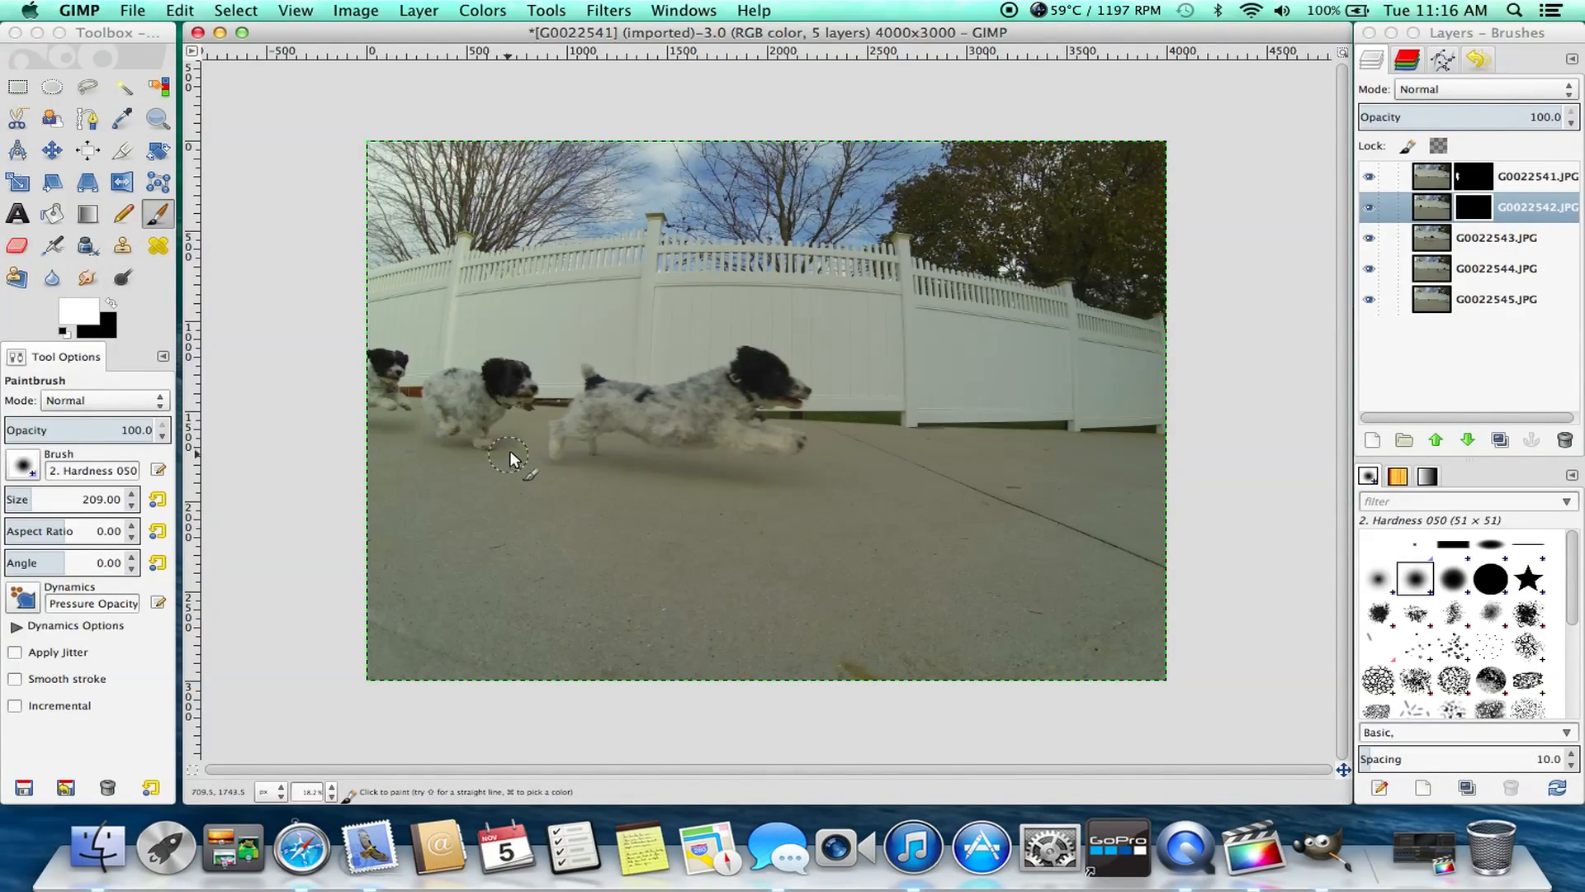
mouse_move(525, 435)
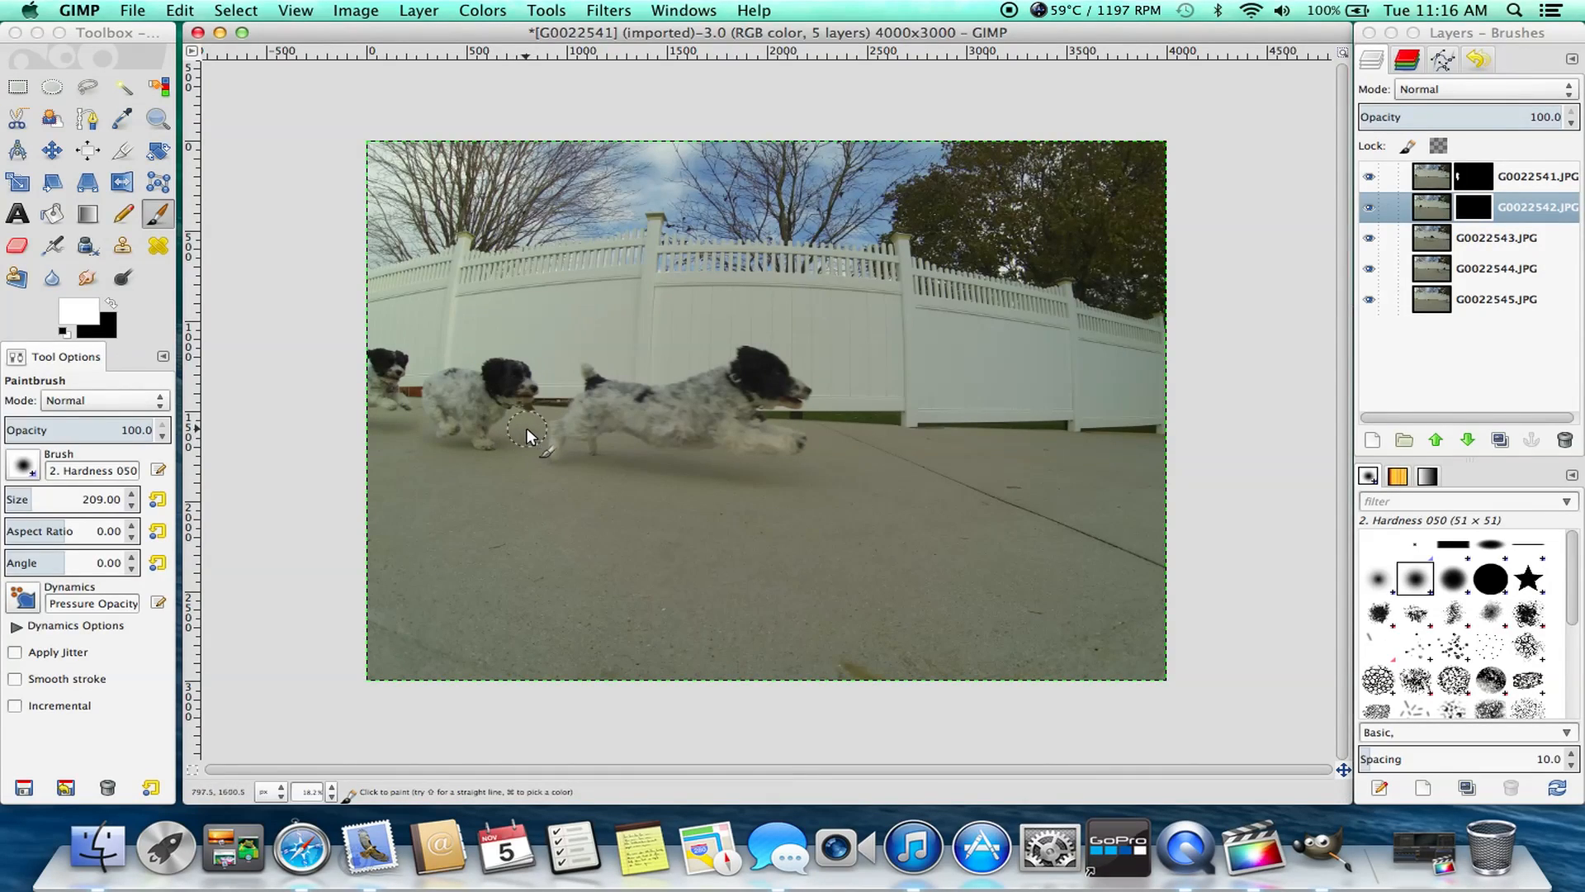
mouse_move(526, 455)
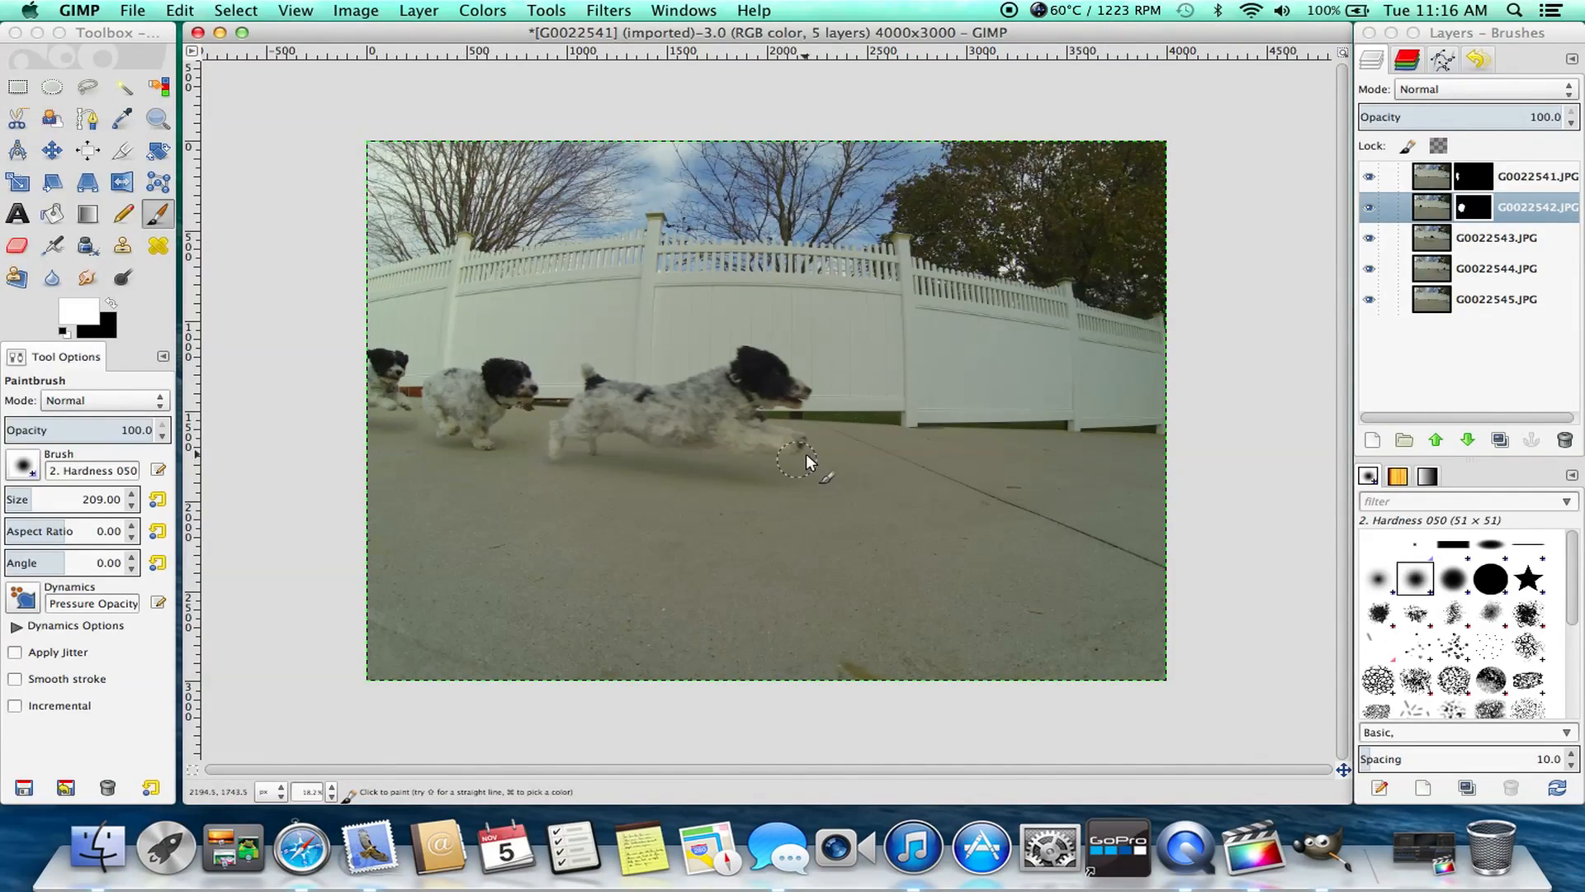
left_click(1496, 238)
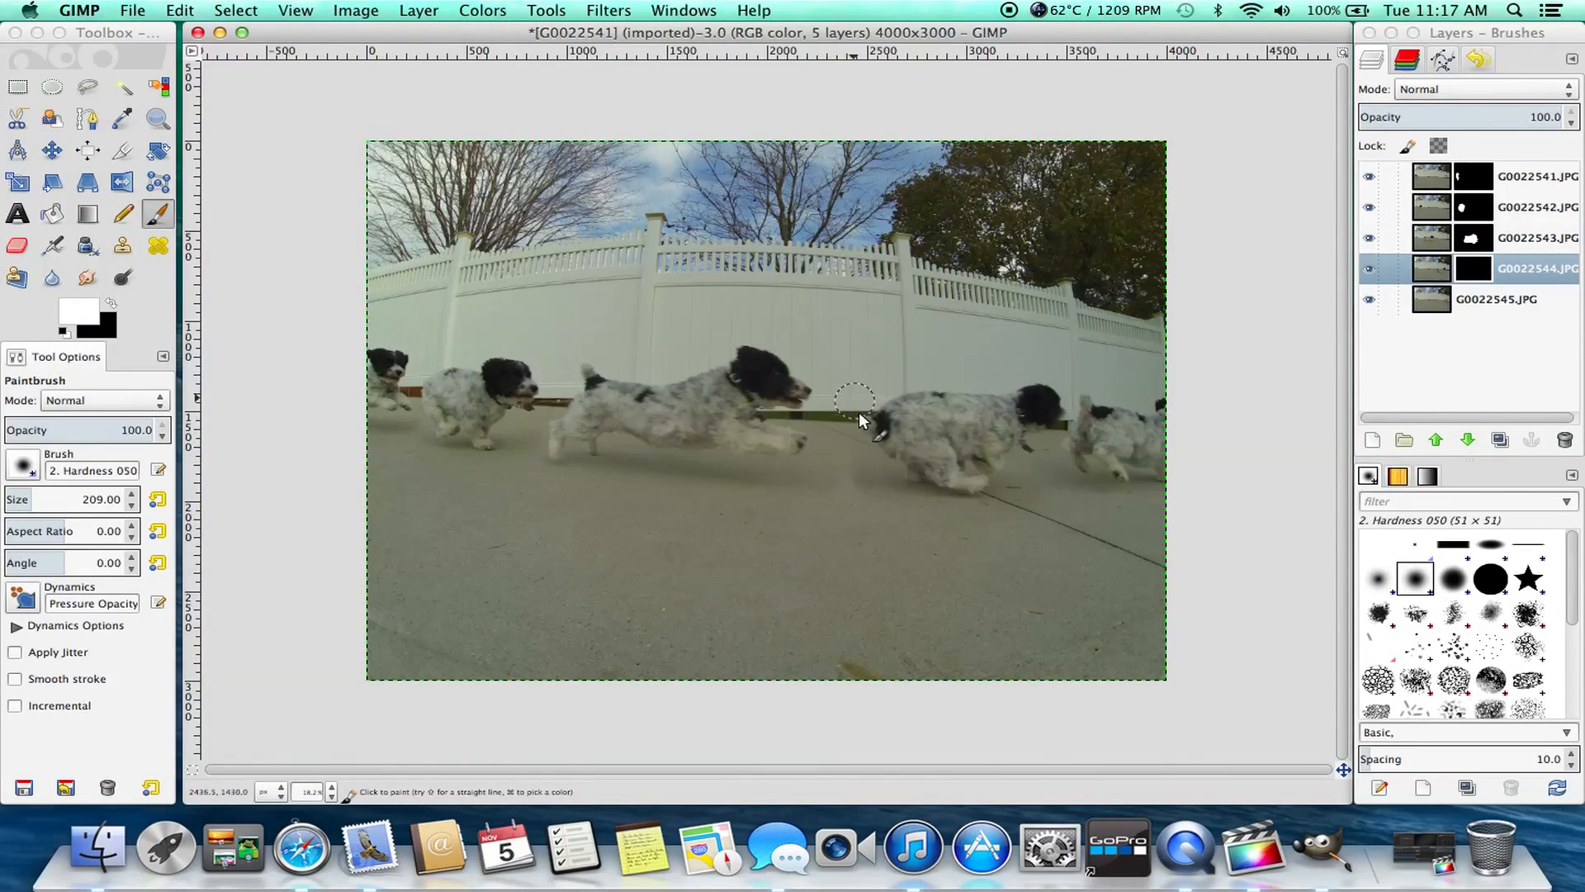
mouse_move(1092, 510)
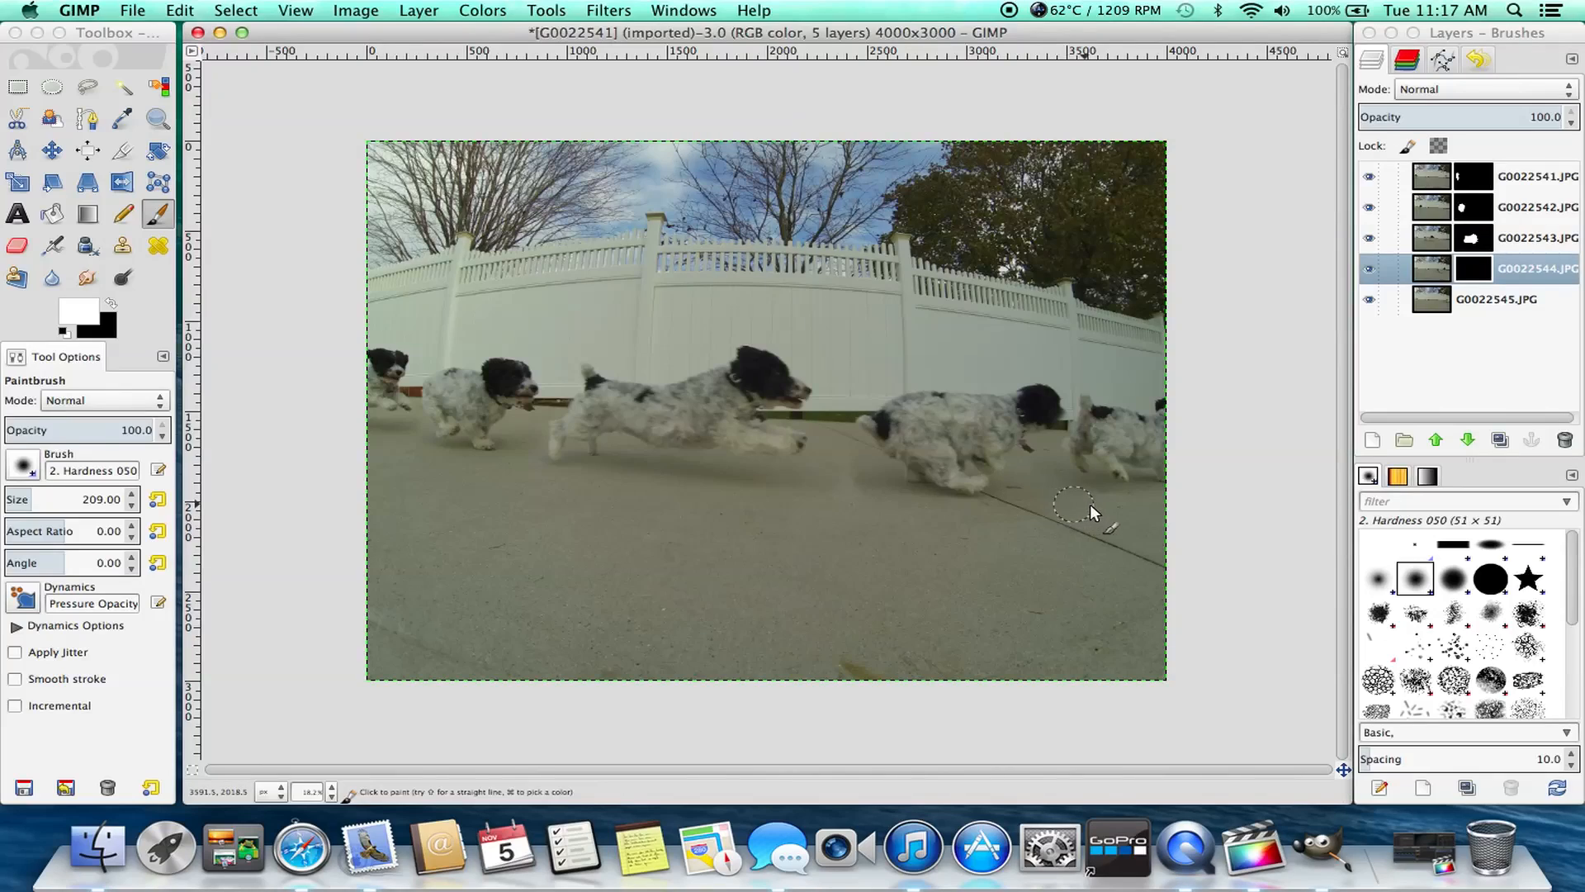
mouse_move(854, 495)
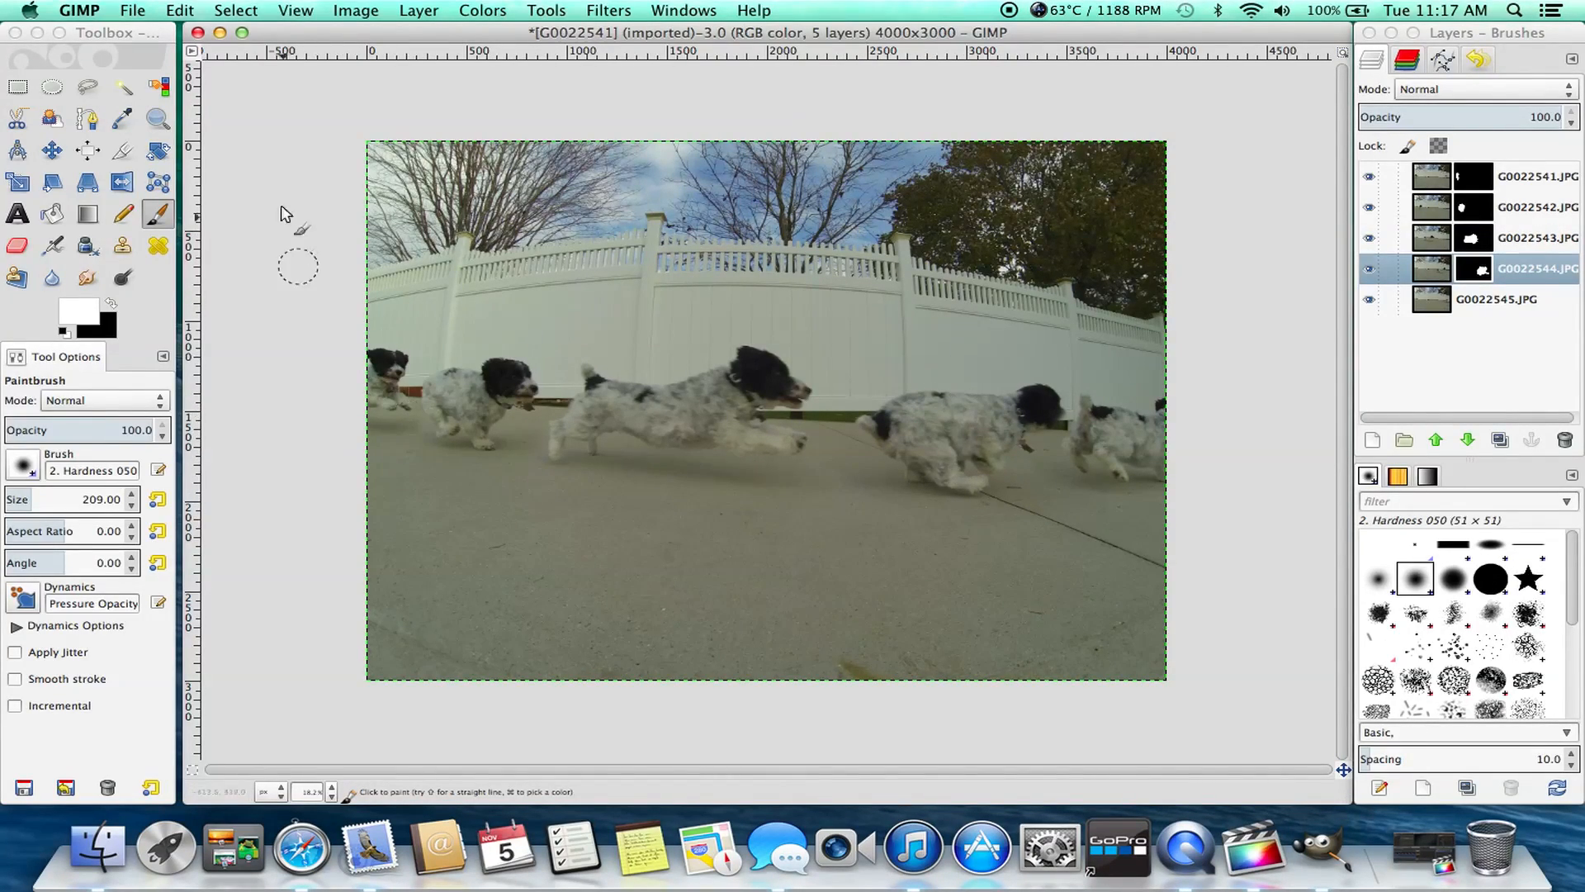
left_click(158, 118)
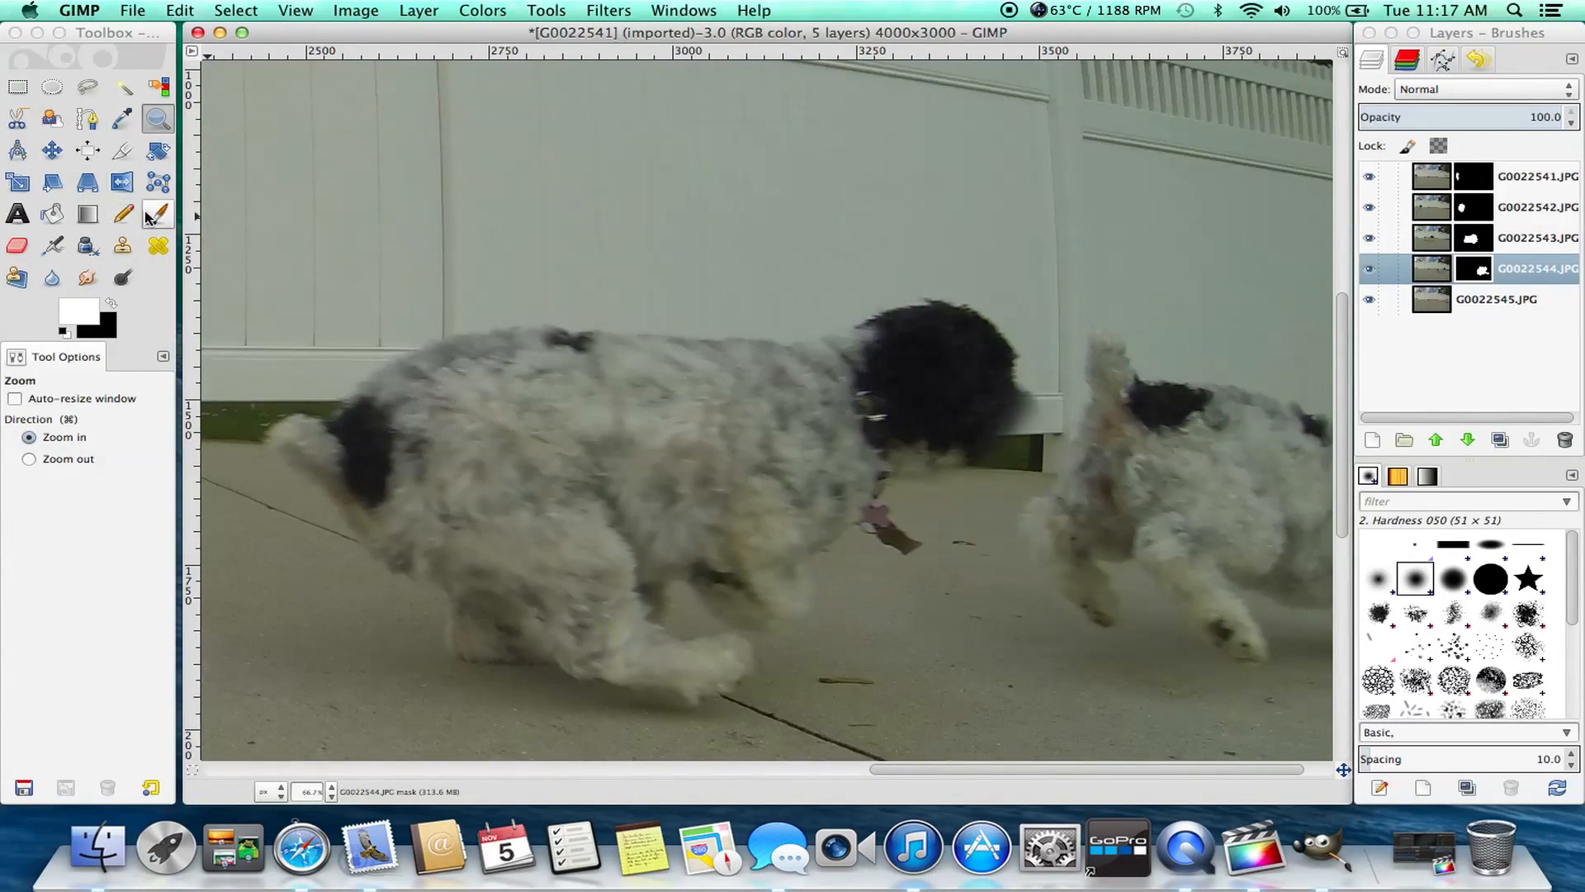
- Touch up the overlapping dog's head on the G0022544 mask with a Hardness 100 brush
left_click(123, 213)
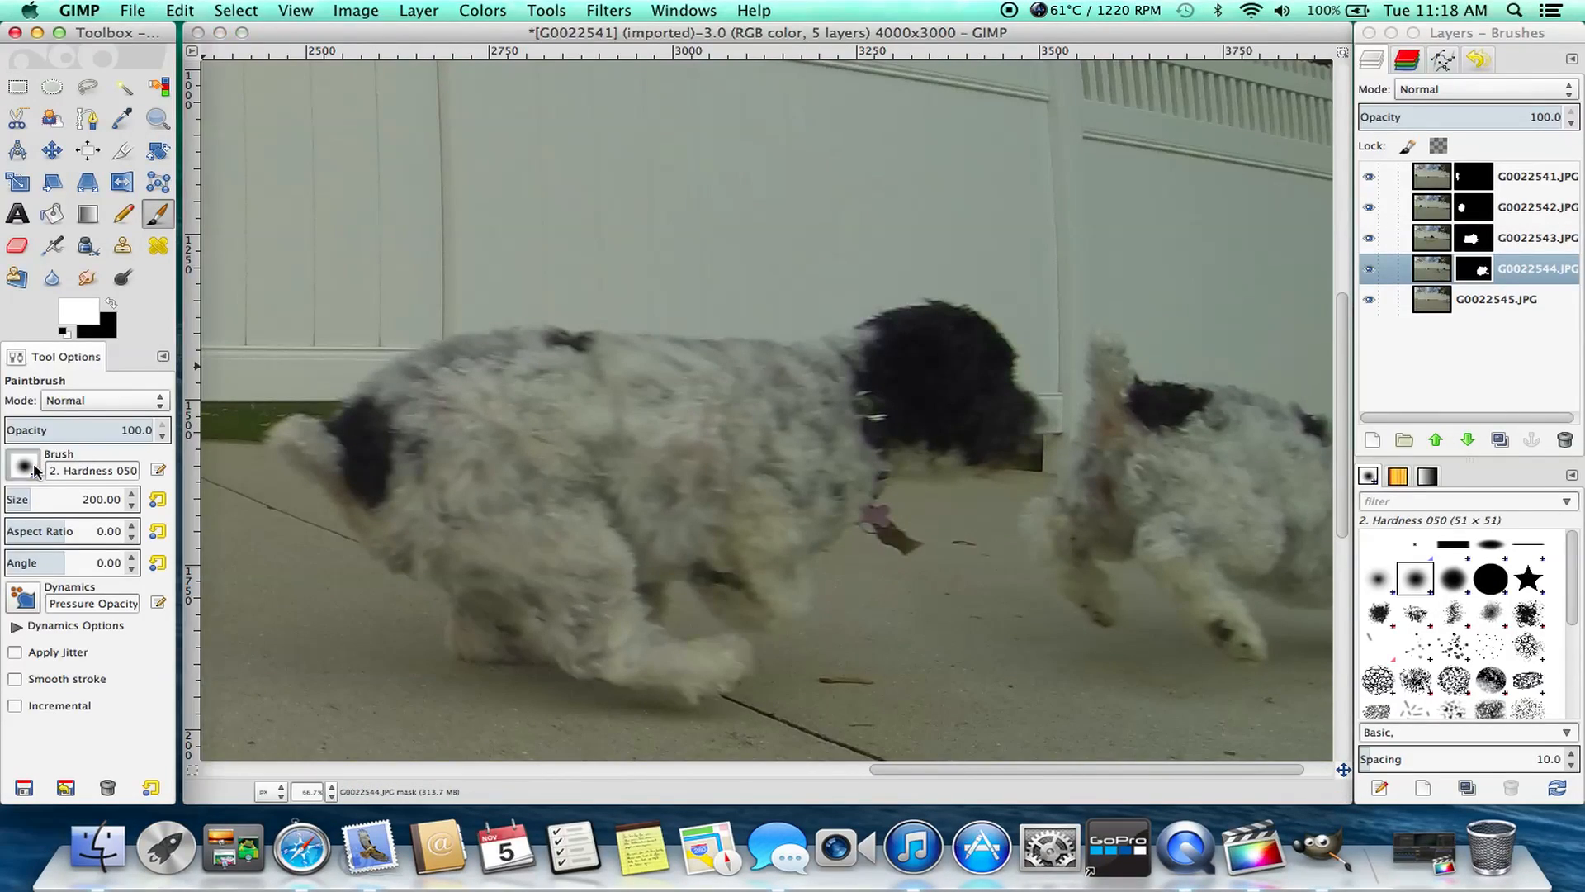
left_click(22, 468)
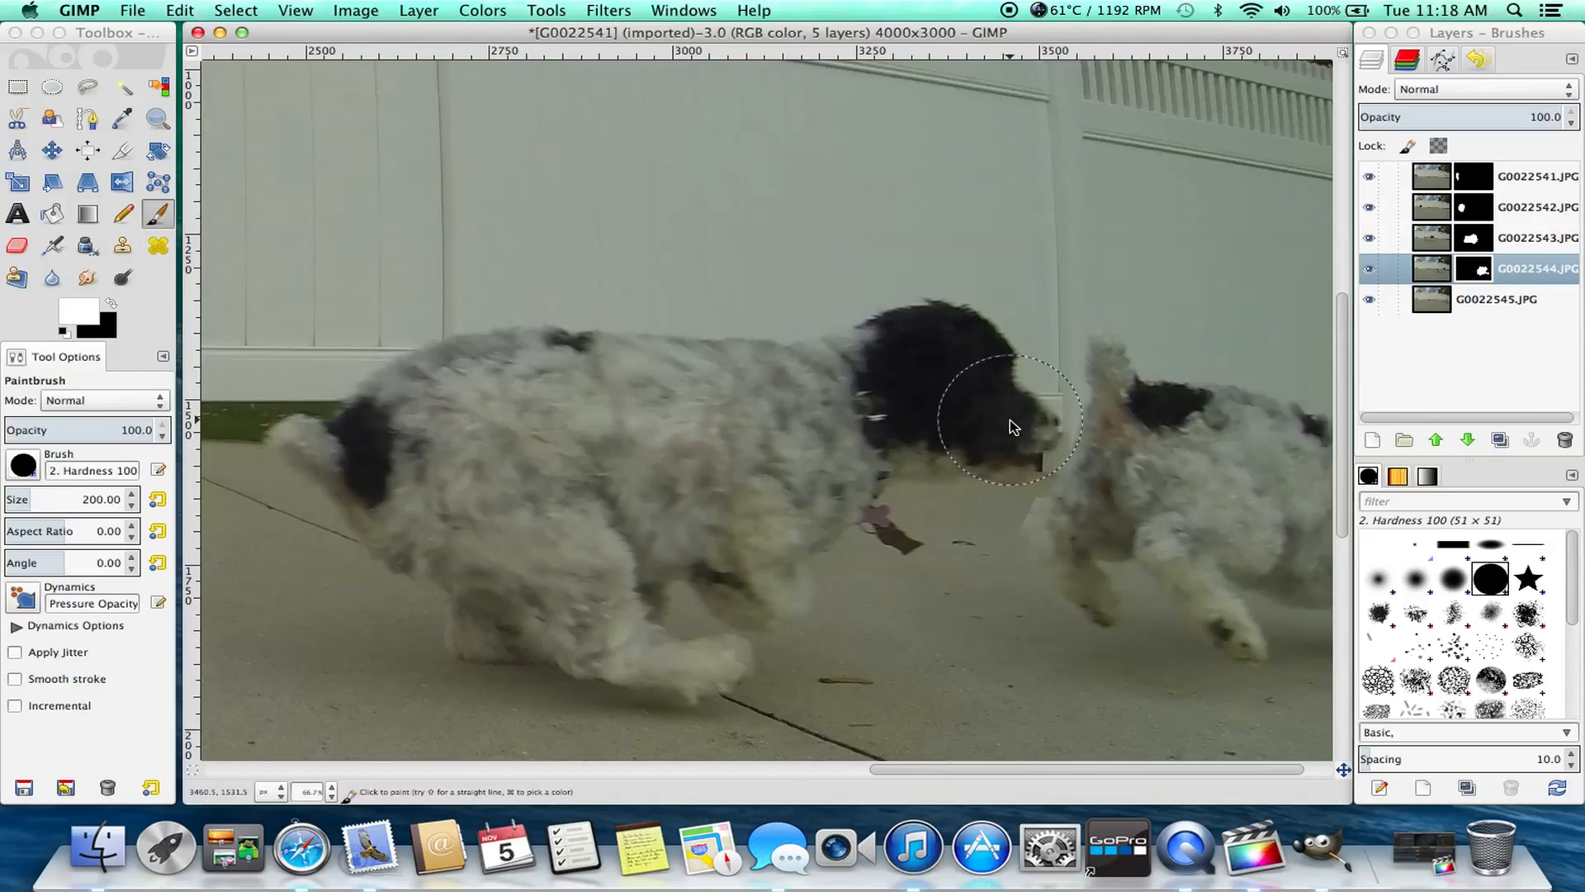
mouse_move(1008, 417)
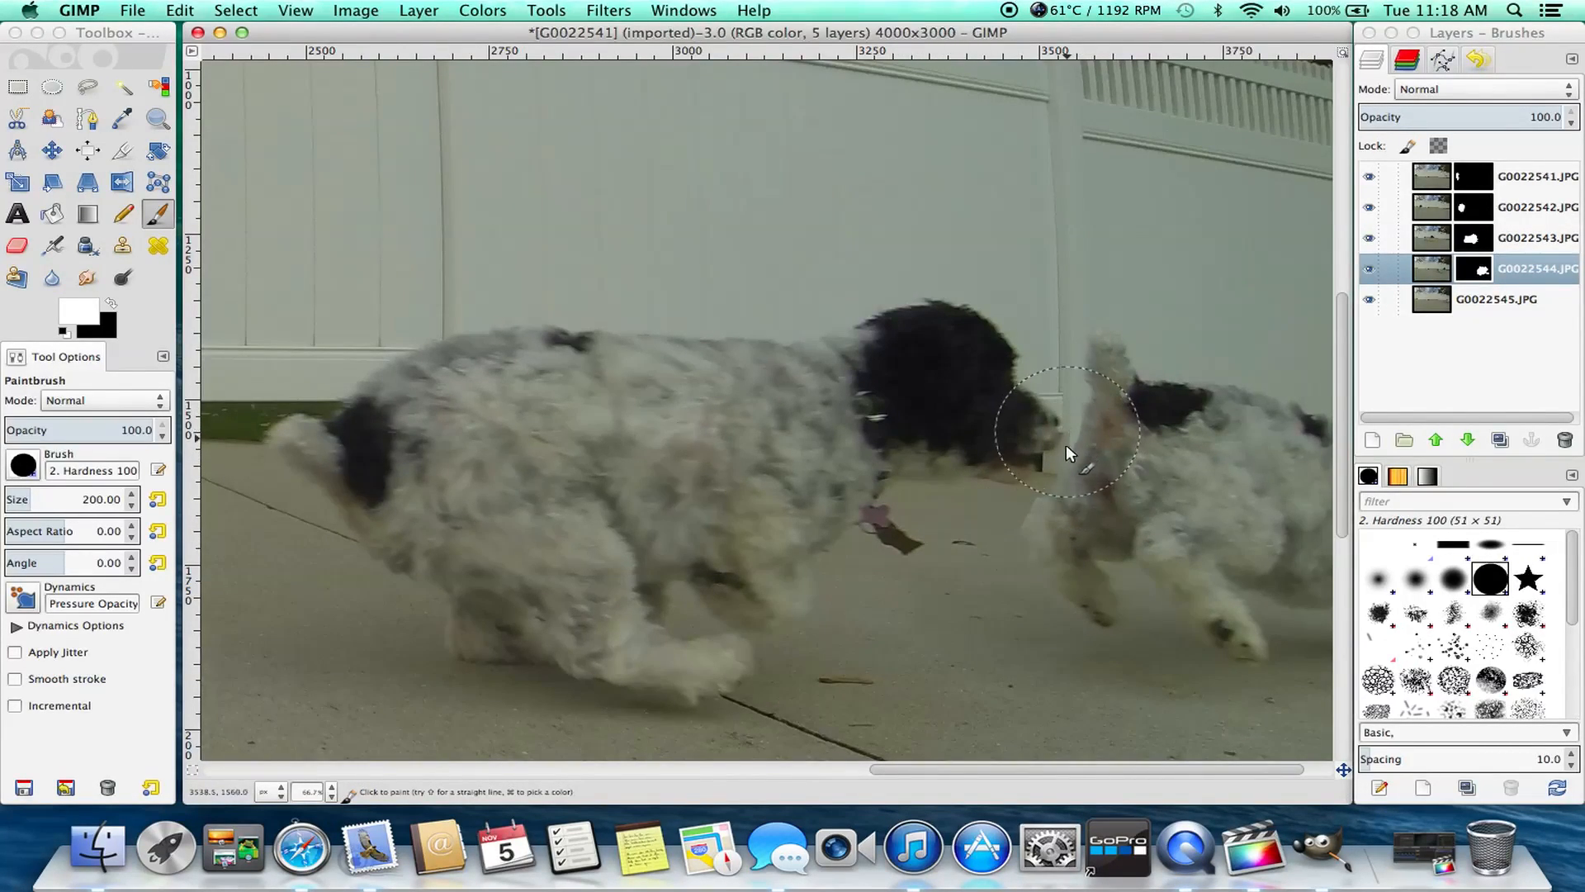
mouse_move(248, 187)
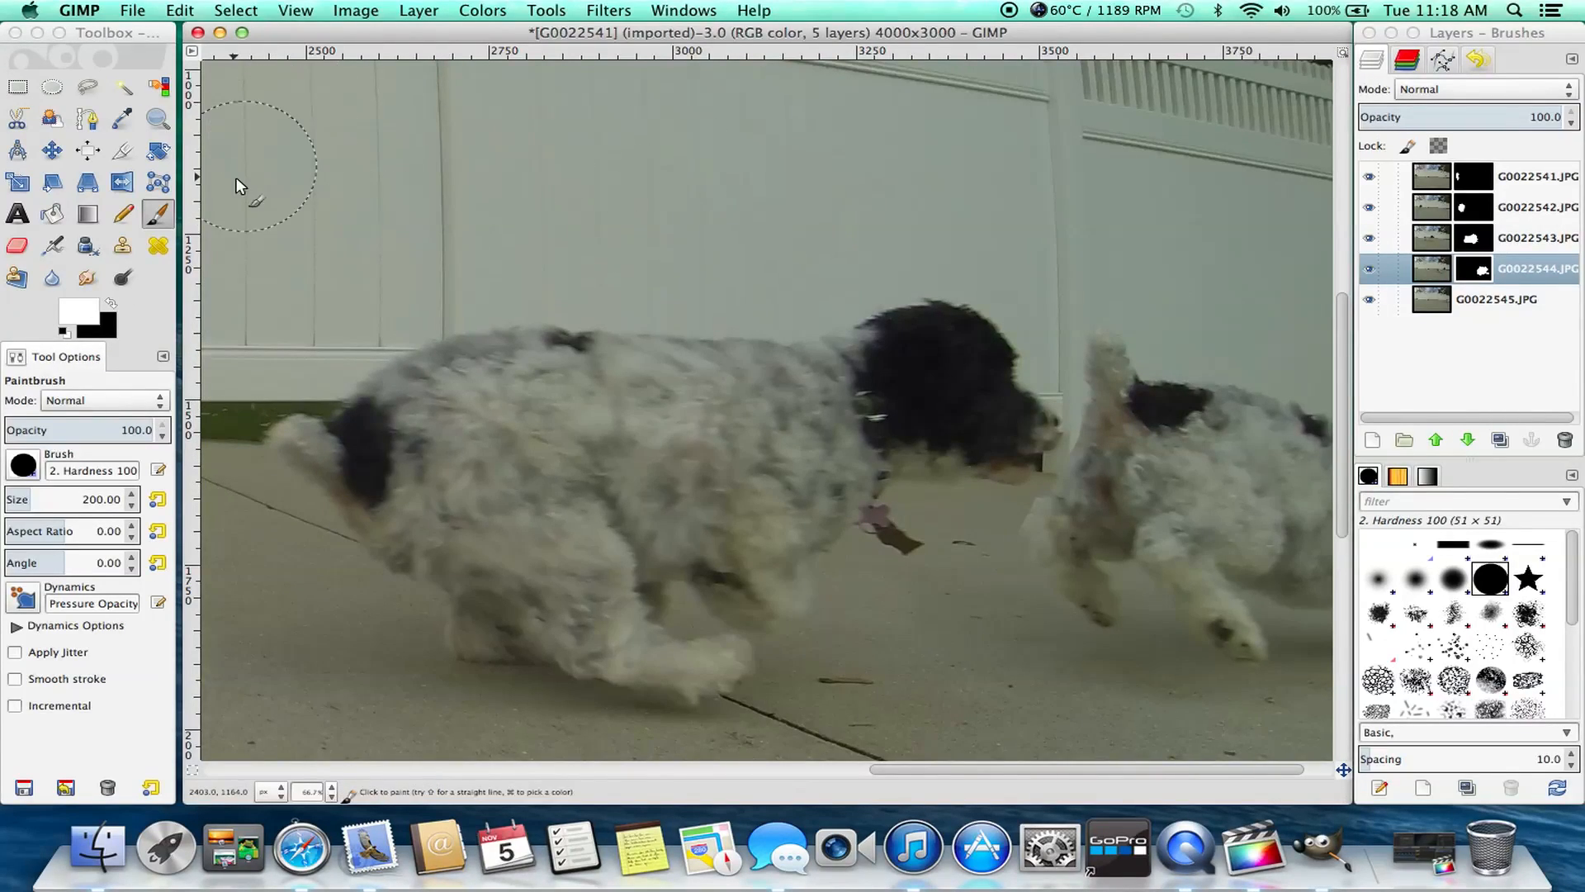
left_click(157, 118)
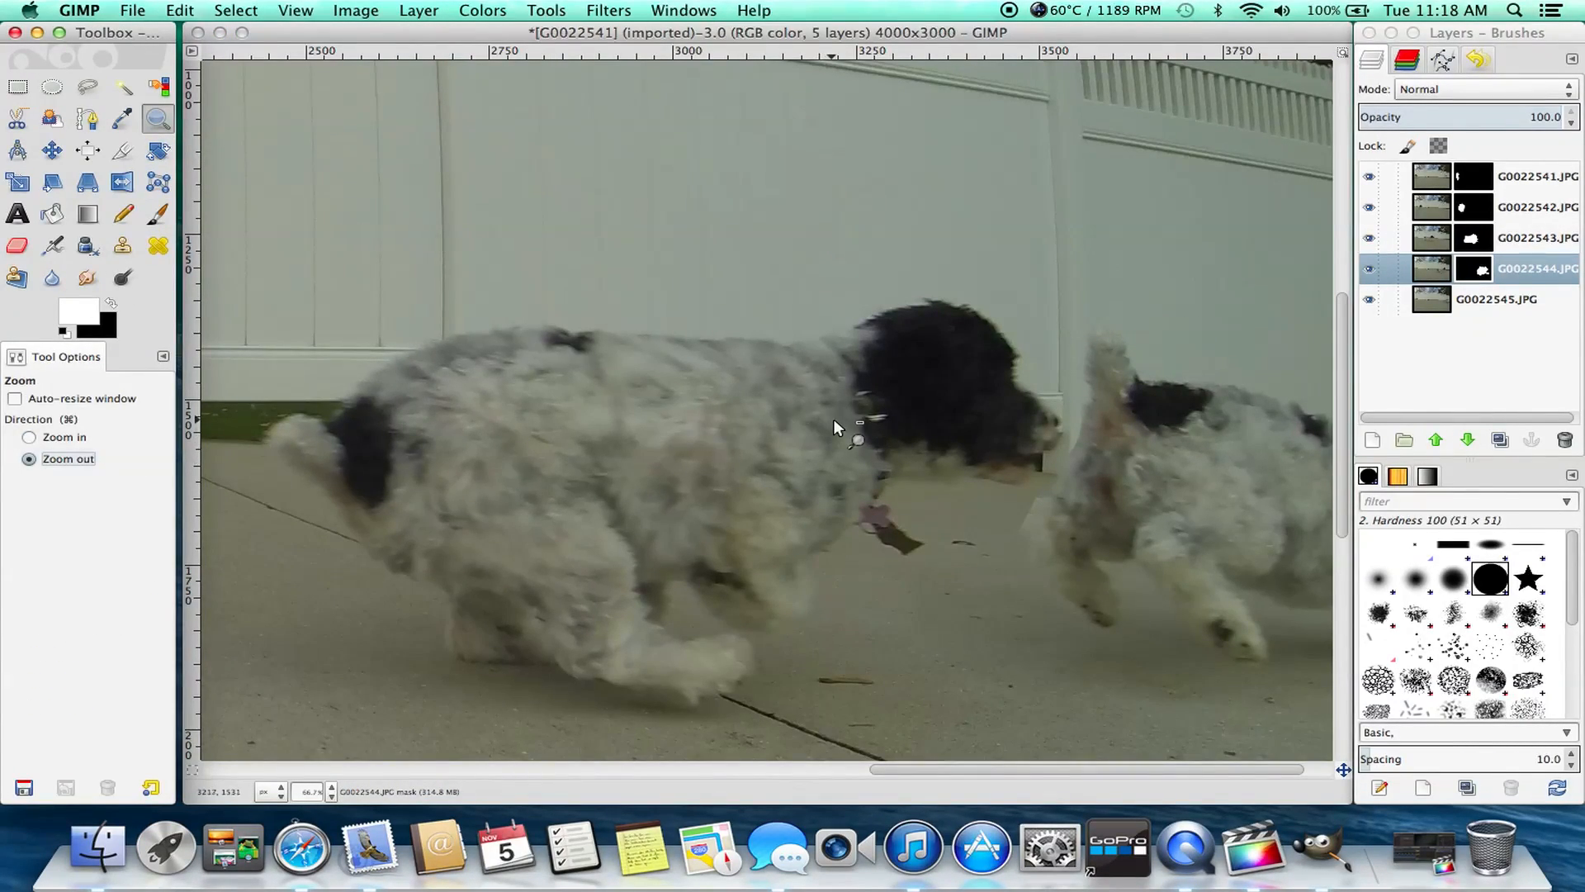